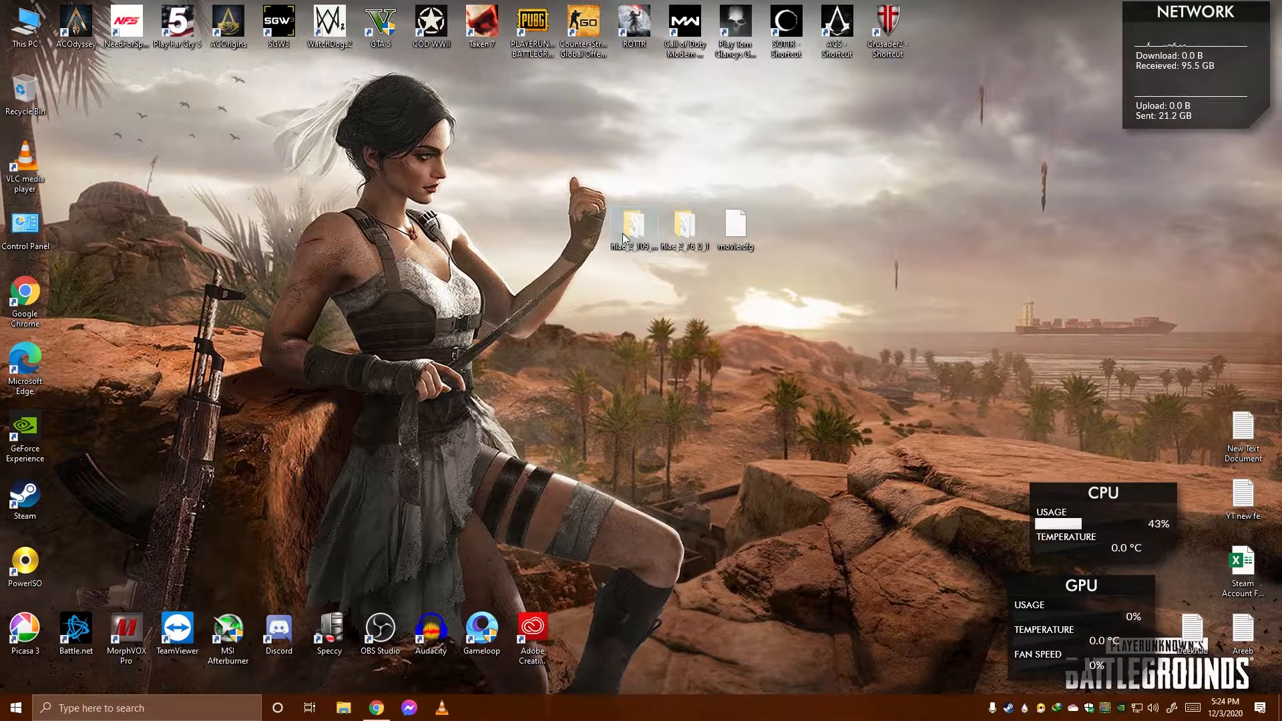
pyautogui.moveTo(682, 225)
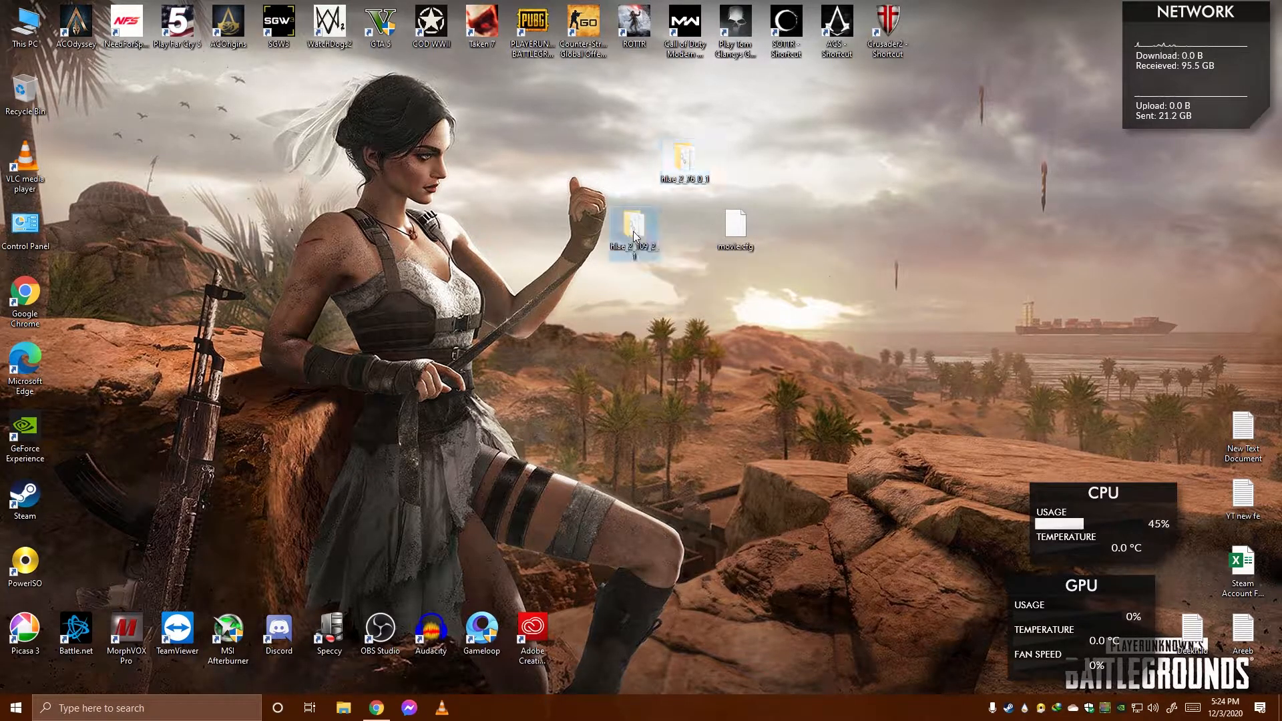
# Open the extracted hlae_2_109_2_1 folder from the desktop
pyautogui.doubleClick(634, 225)
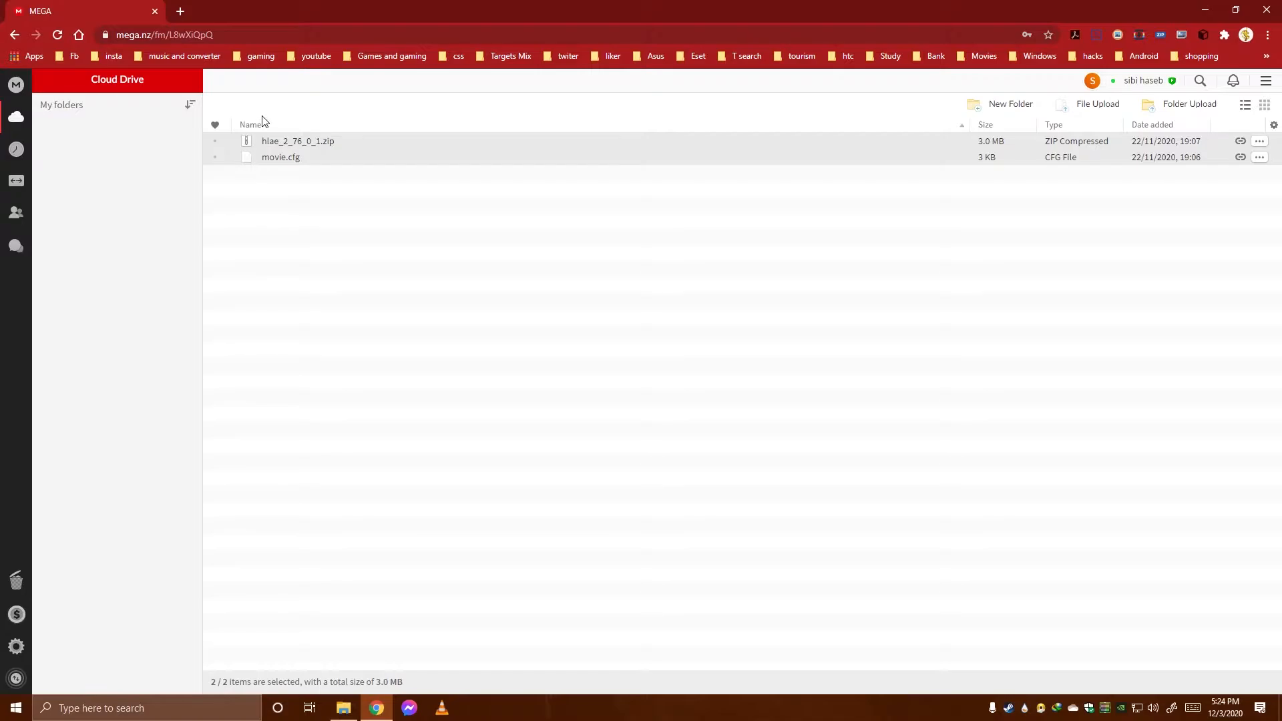
pyautogui.moveTo(298, 137)
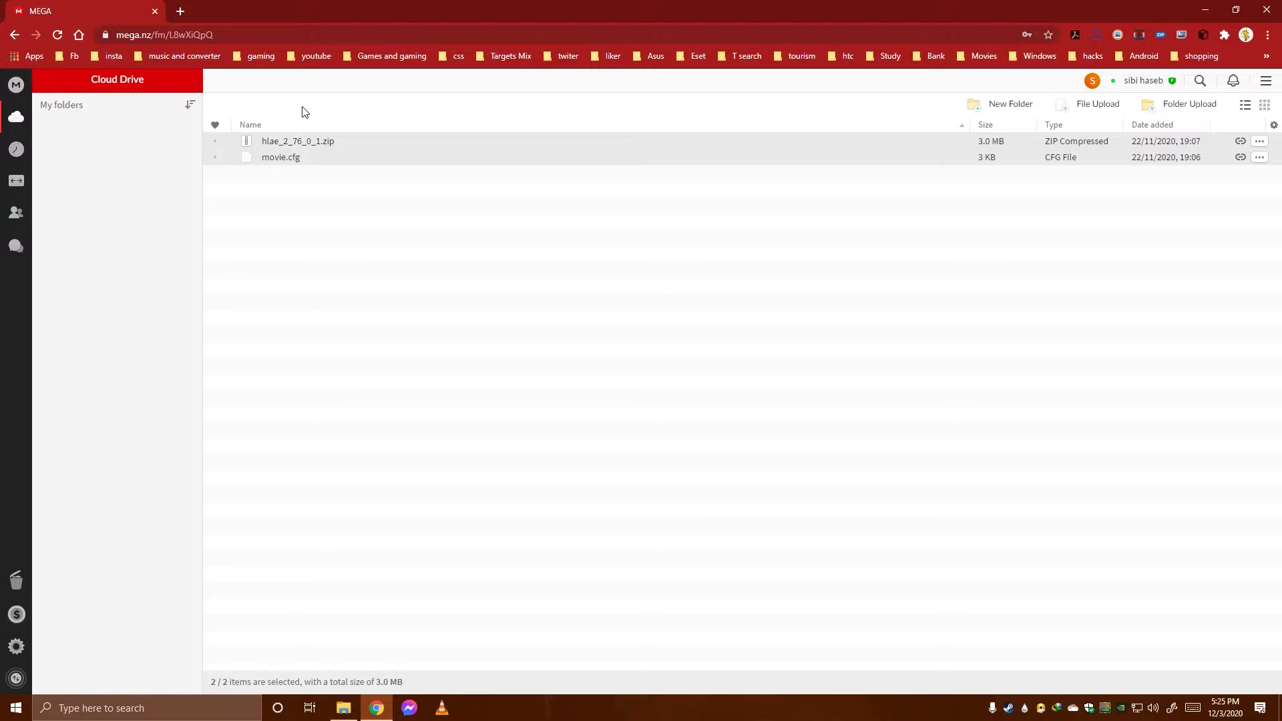
pyautogui.moveTo(332, 161)
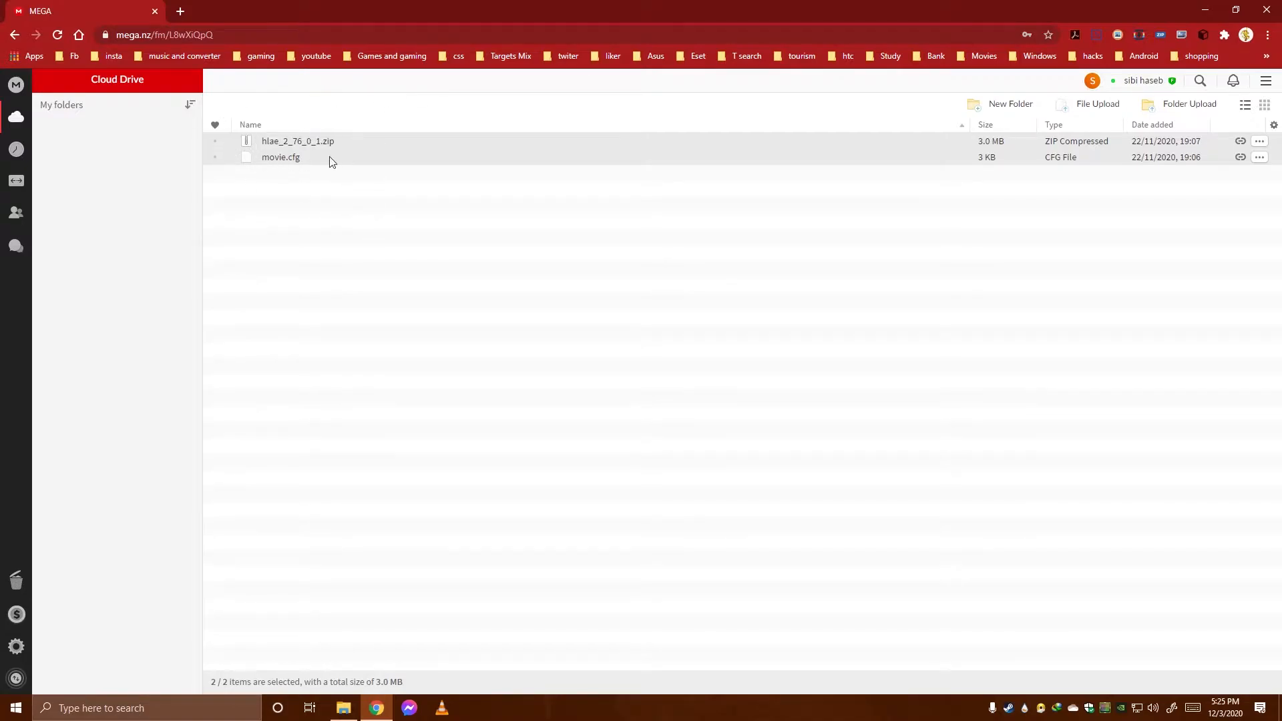
pyautogui.moveTo(286, 135)
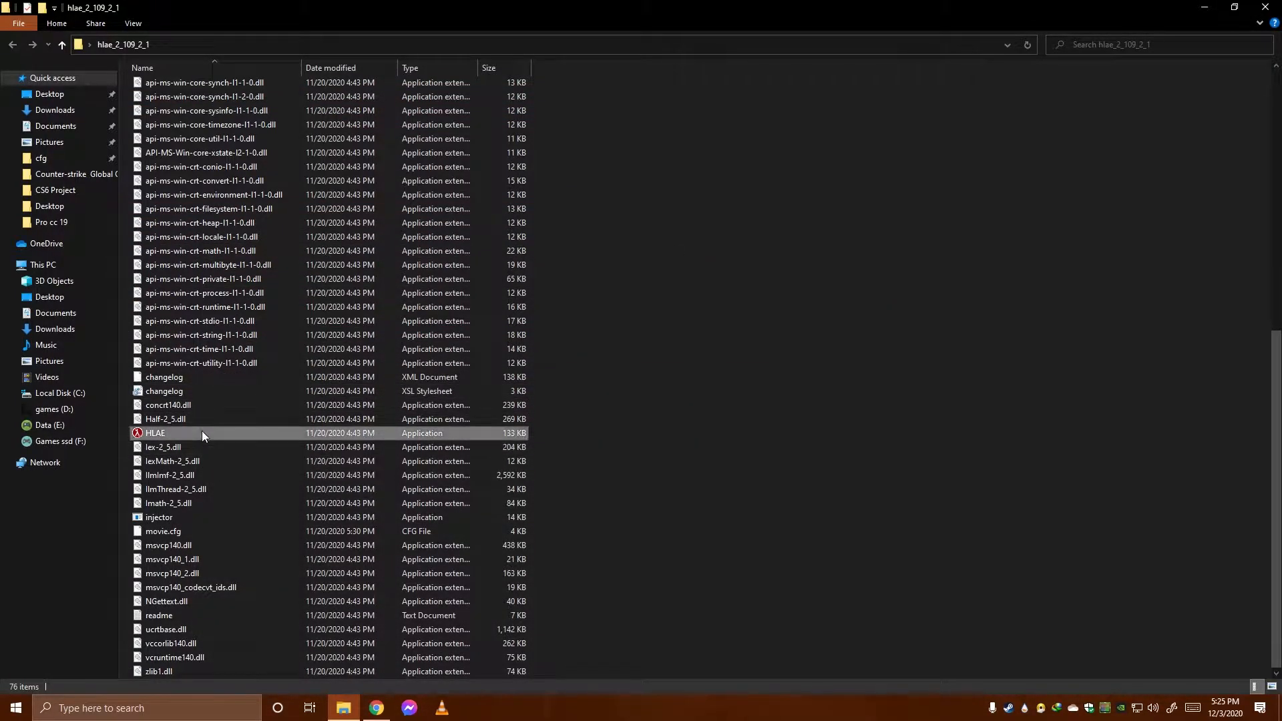
pyautogui.doubleClick(155, 432)
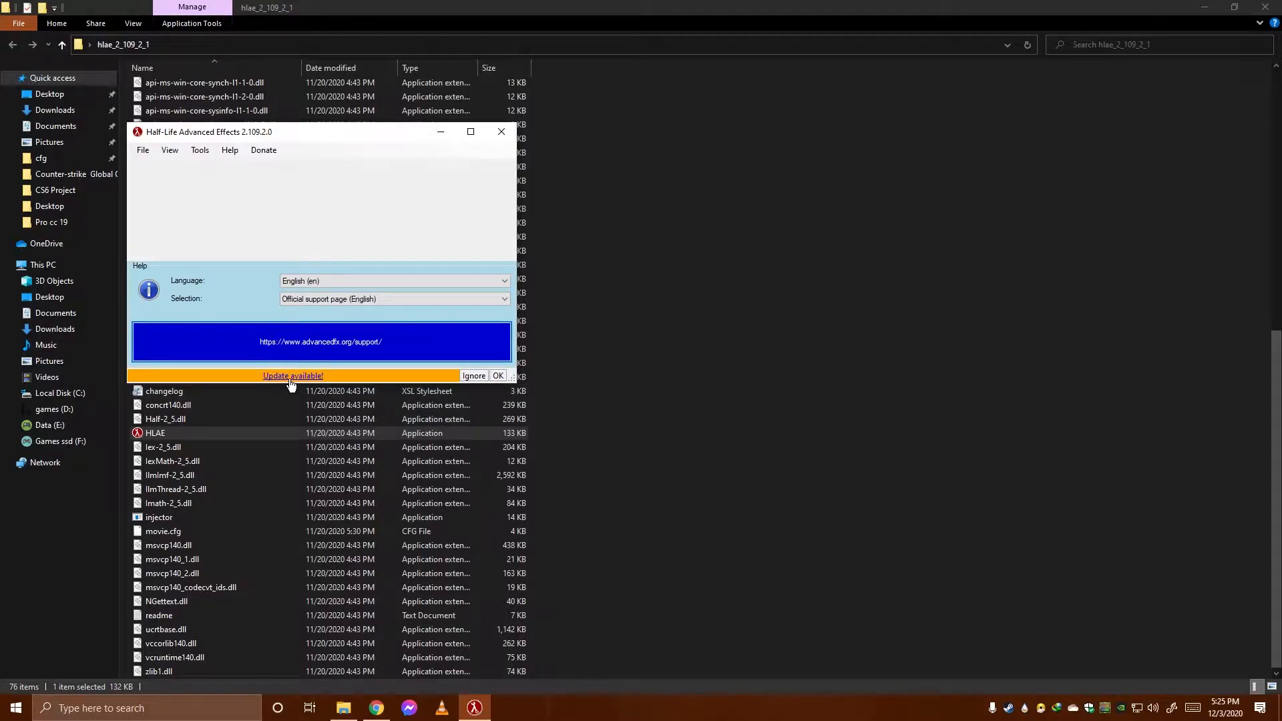
pyautogui.click(292, 375)
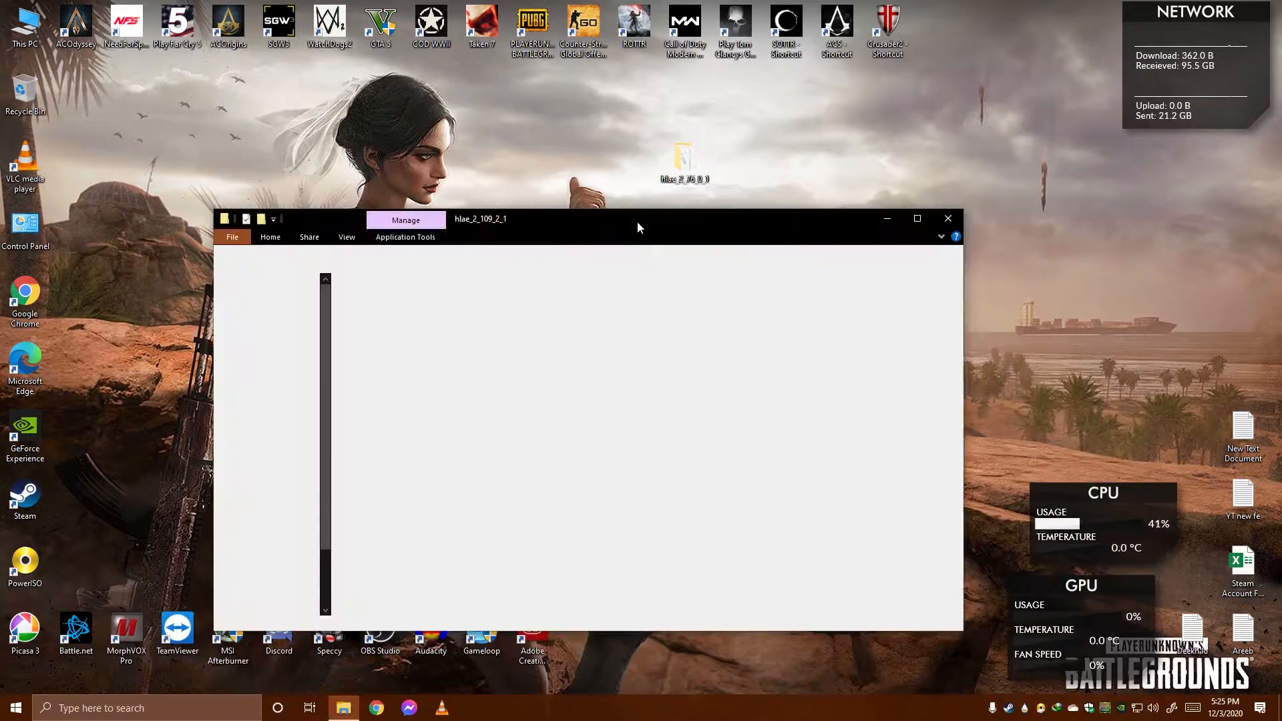
pyautogui.click(917, 219)
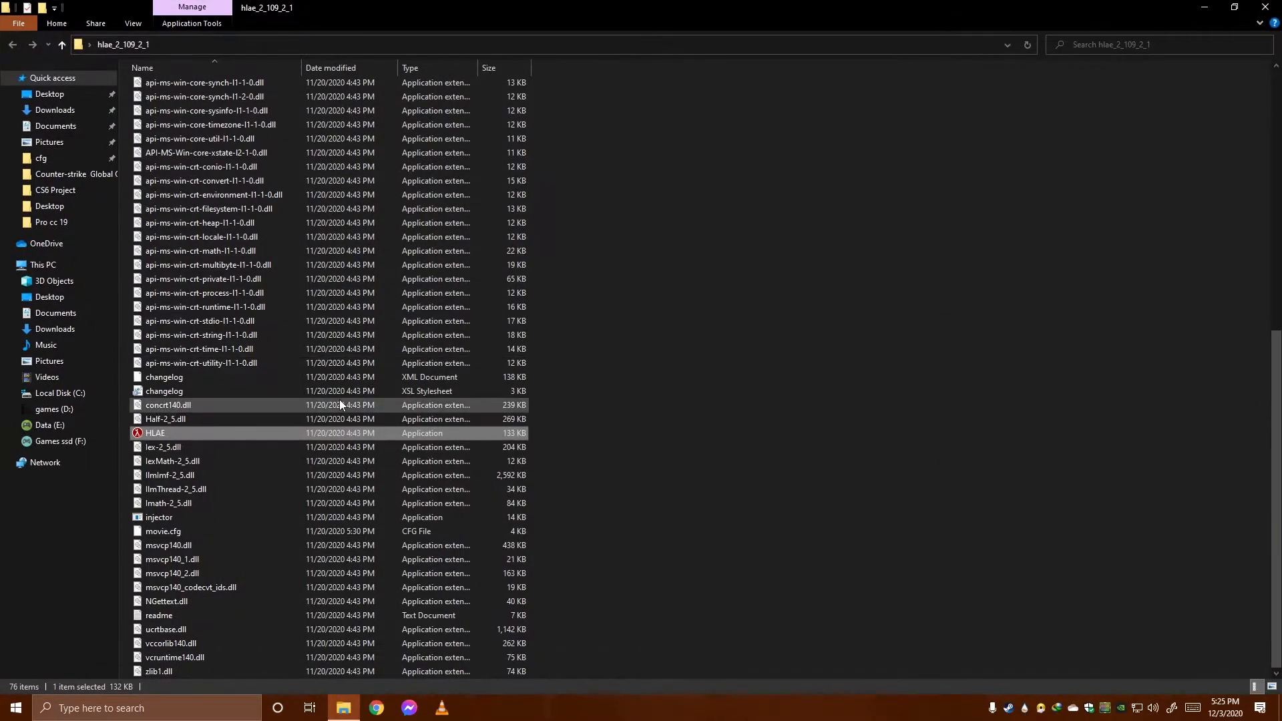
# Relaunch HLAE, dismiss the update notice, and open Tools > Developer > Custom Loader
pyautogui.doubleClick(155, 432)
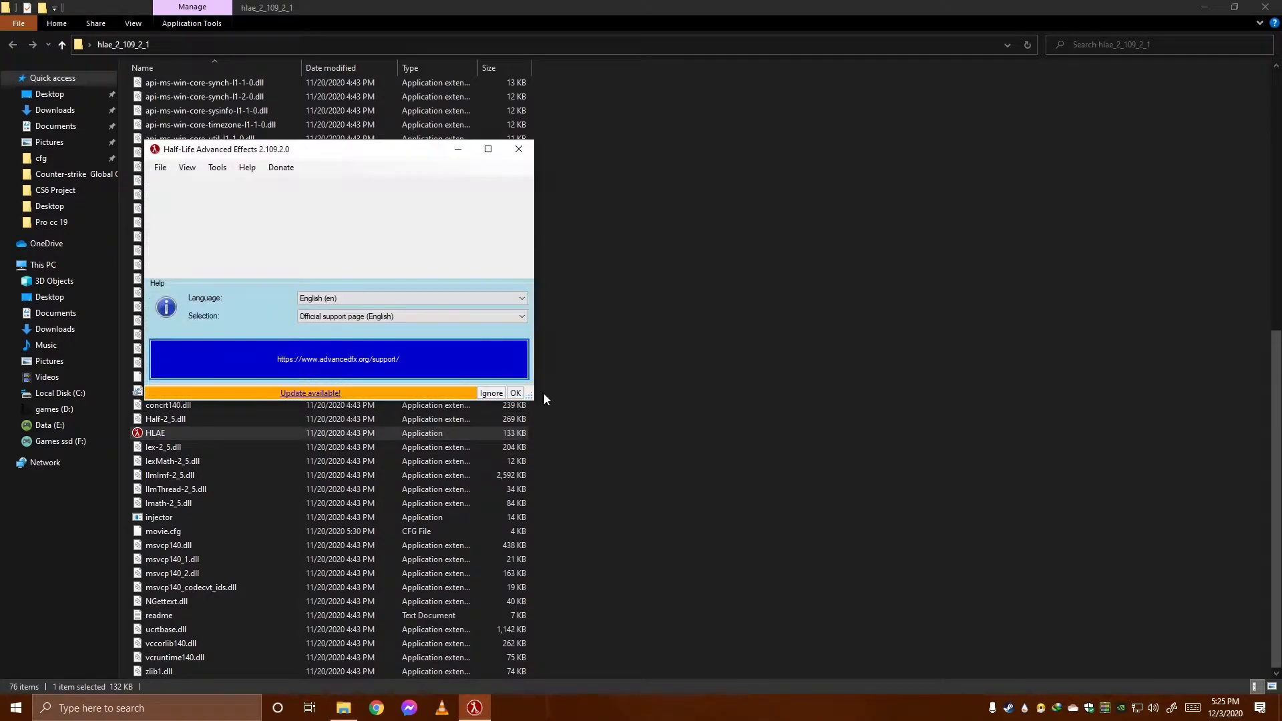
pyautogui.click(516, 393)
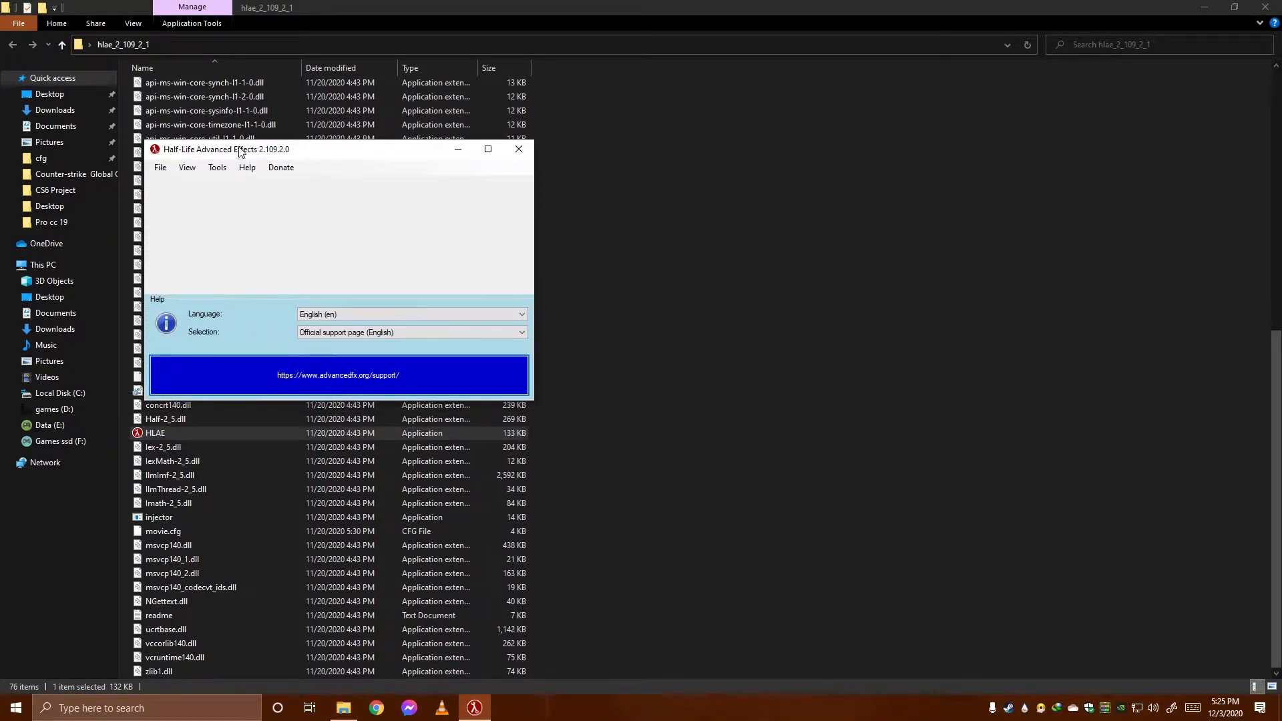
pyautogui.click(218, 167)
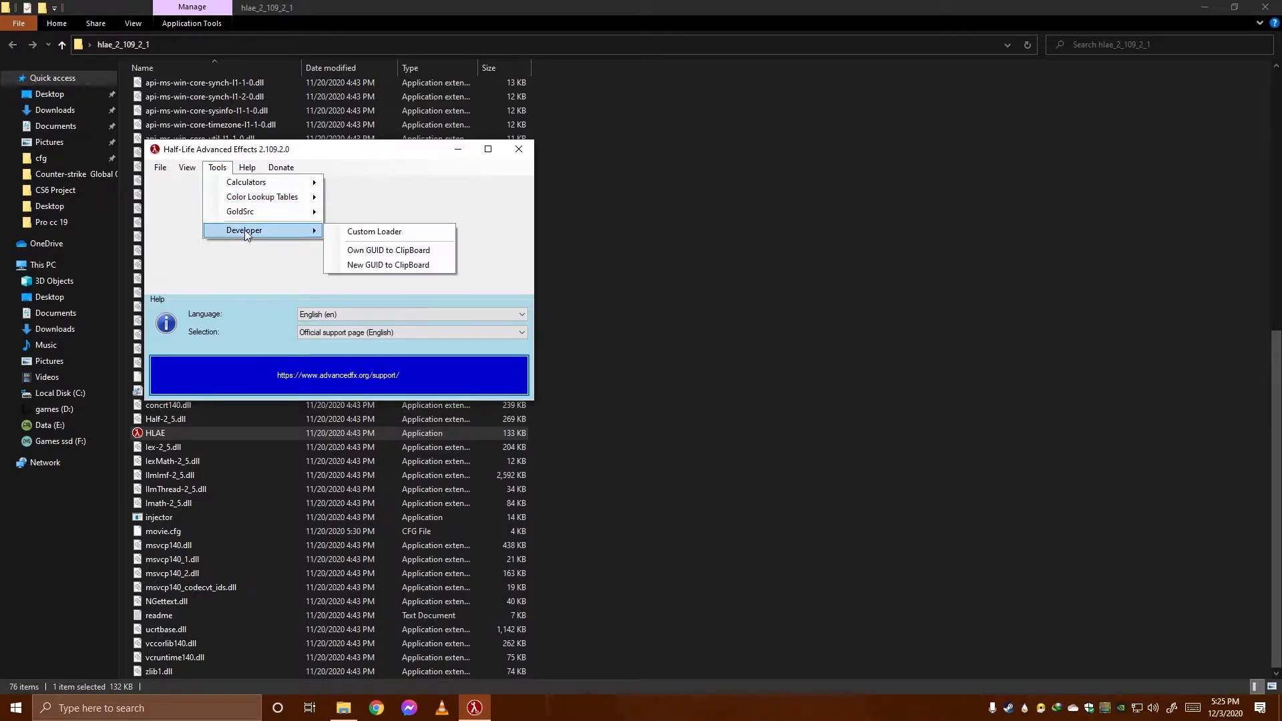
pyautogui.click(374, 231)
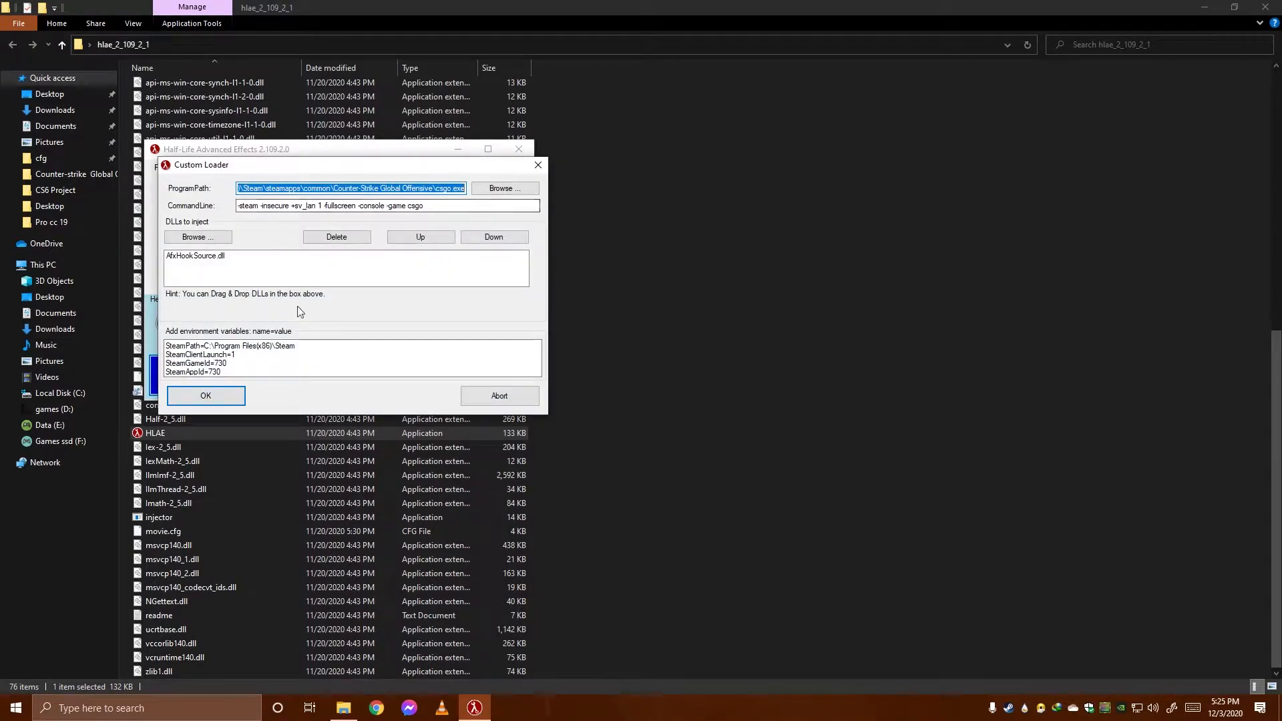
pyautogui.moveTo(227, 165); pyautogui.dragTo(459, 319)
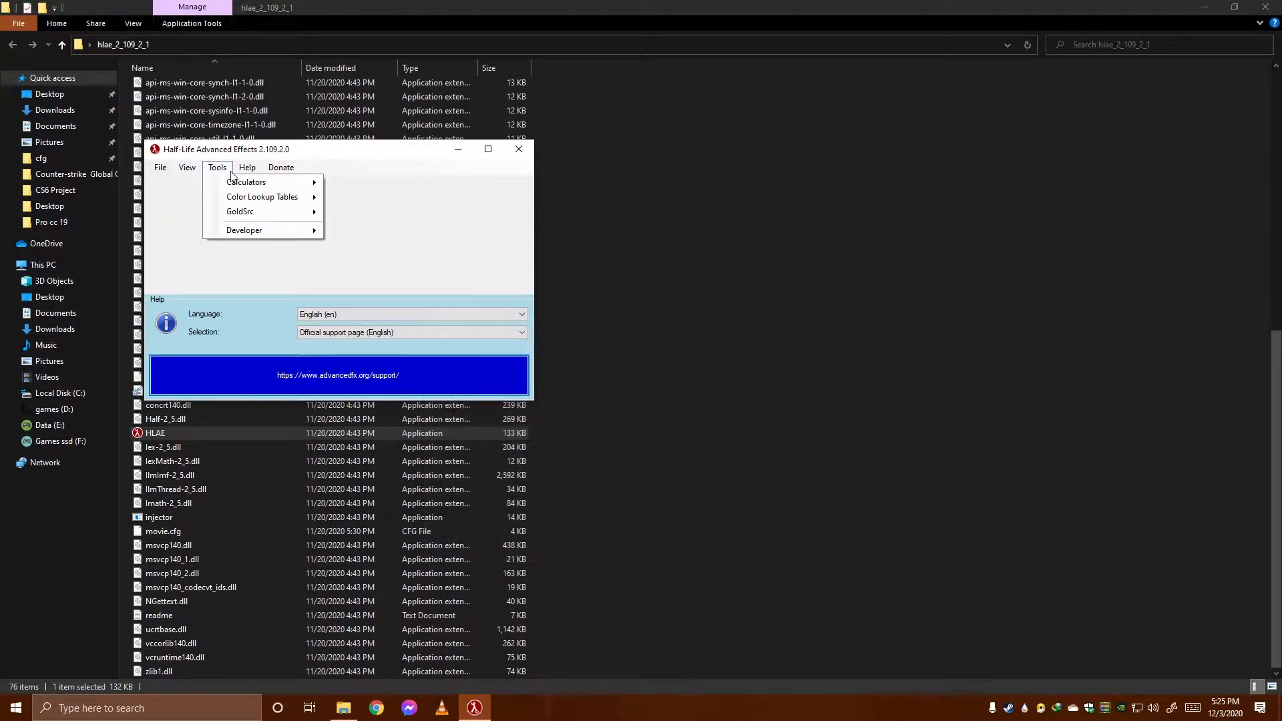
pyautogui.moveTo(244, 230)
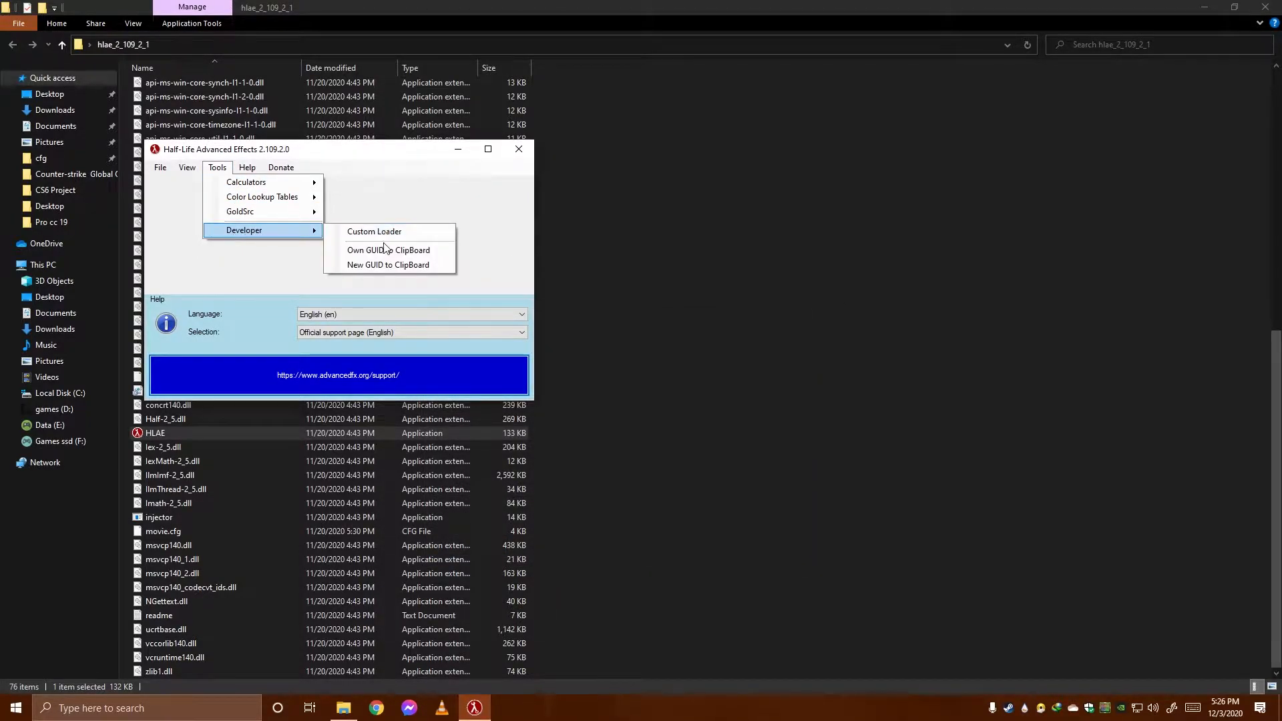
pyautogui.click(373, 232)
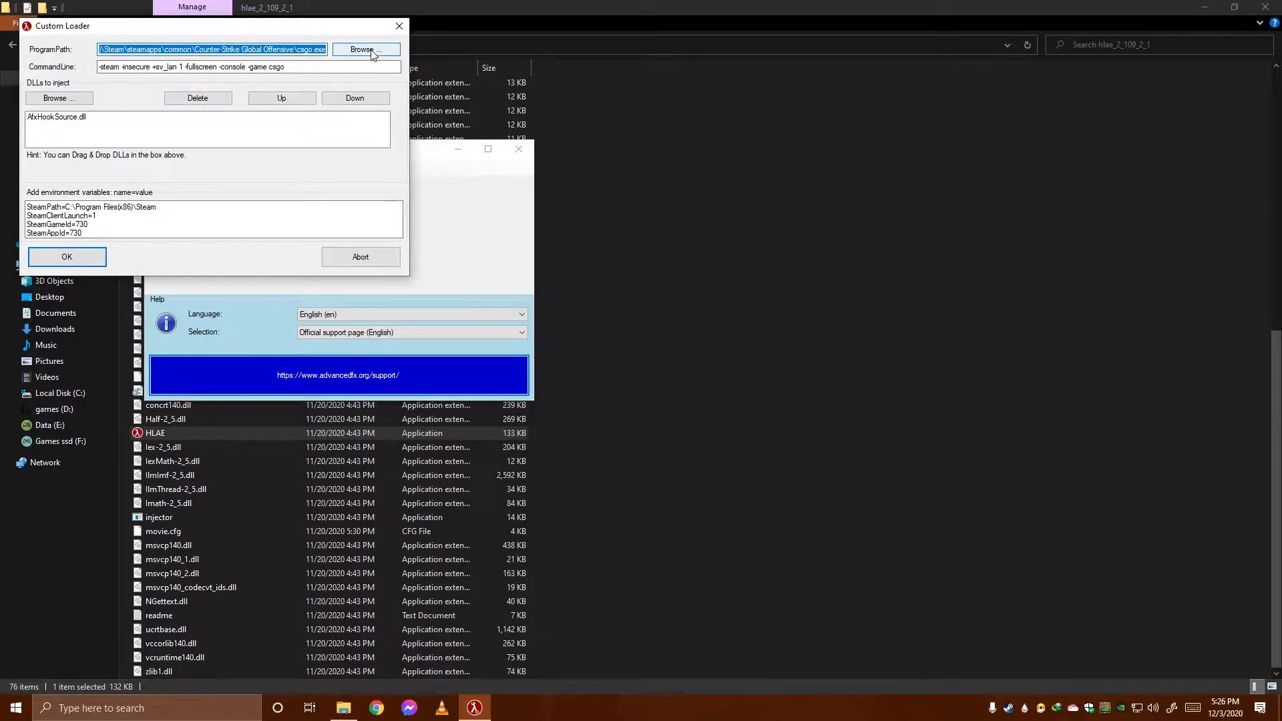
# Browse via Program Files (x86), steamapps and common to csgo.exe in Counter-Strike Global Offensive
pyautogui.click(365, 50)
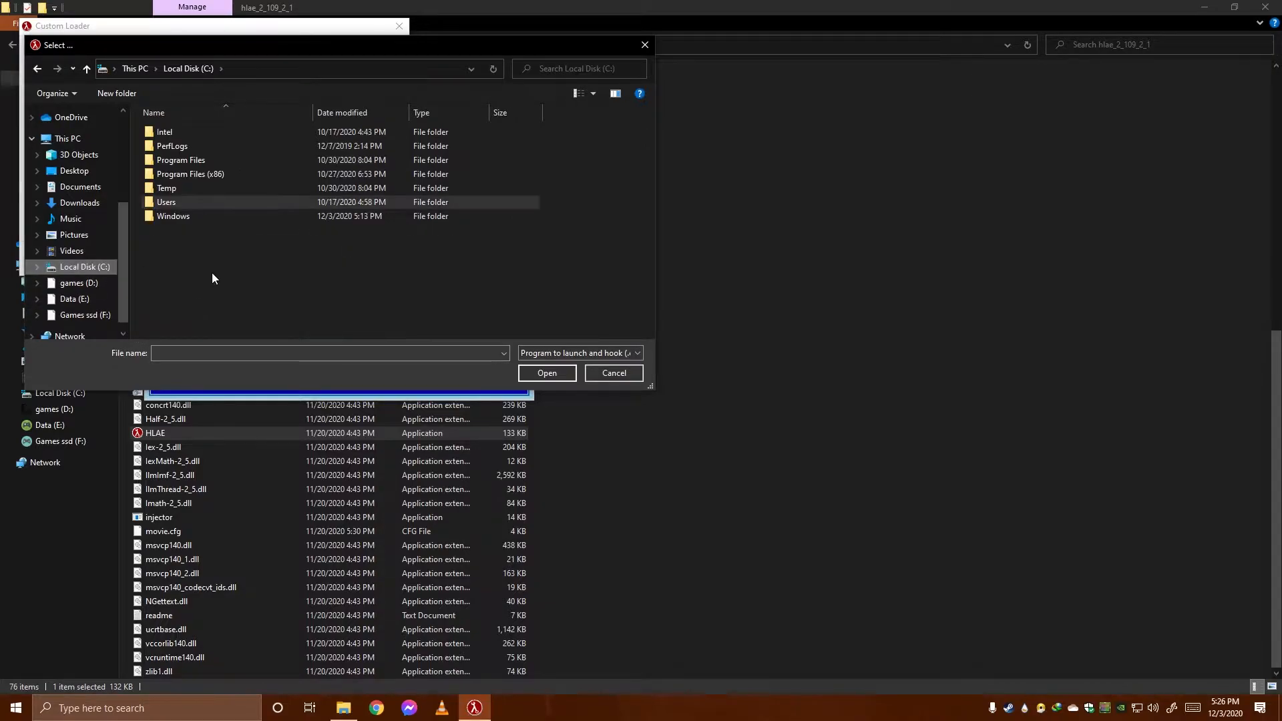
pyautogui.doubleClick(190, 174)
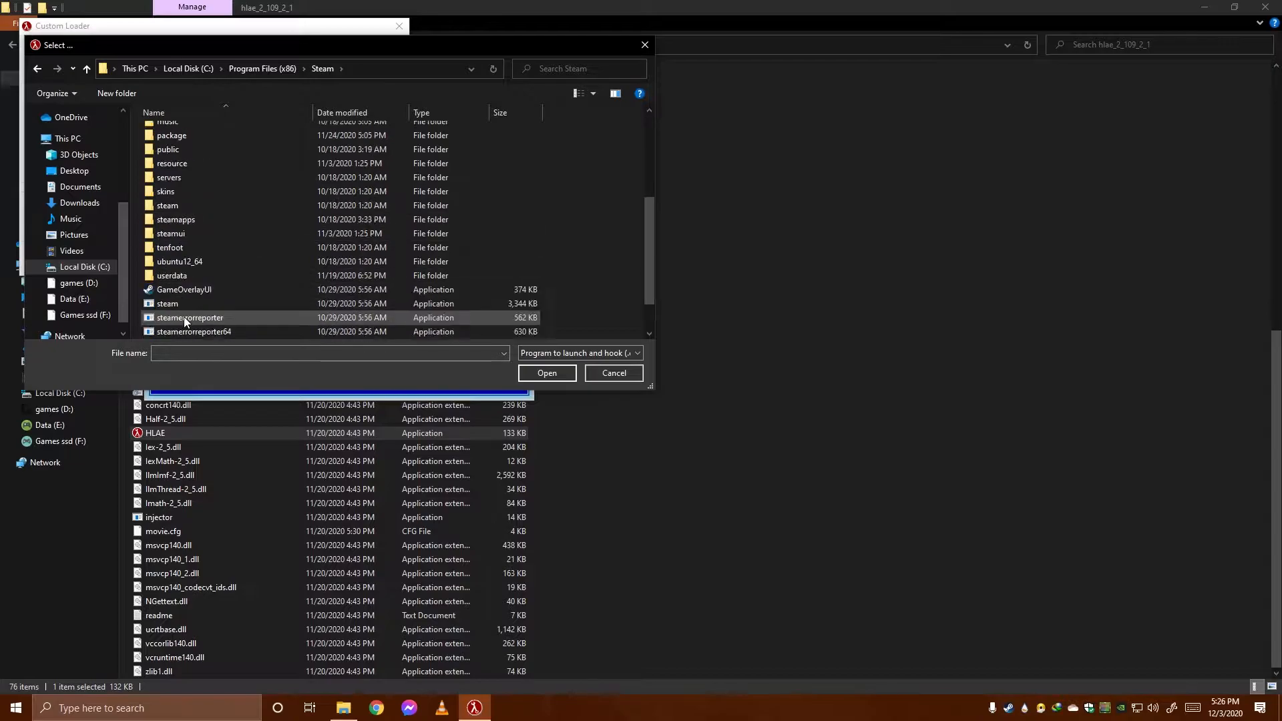
pyautogui.doubleClick(175, 219)
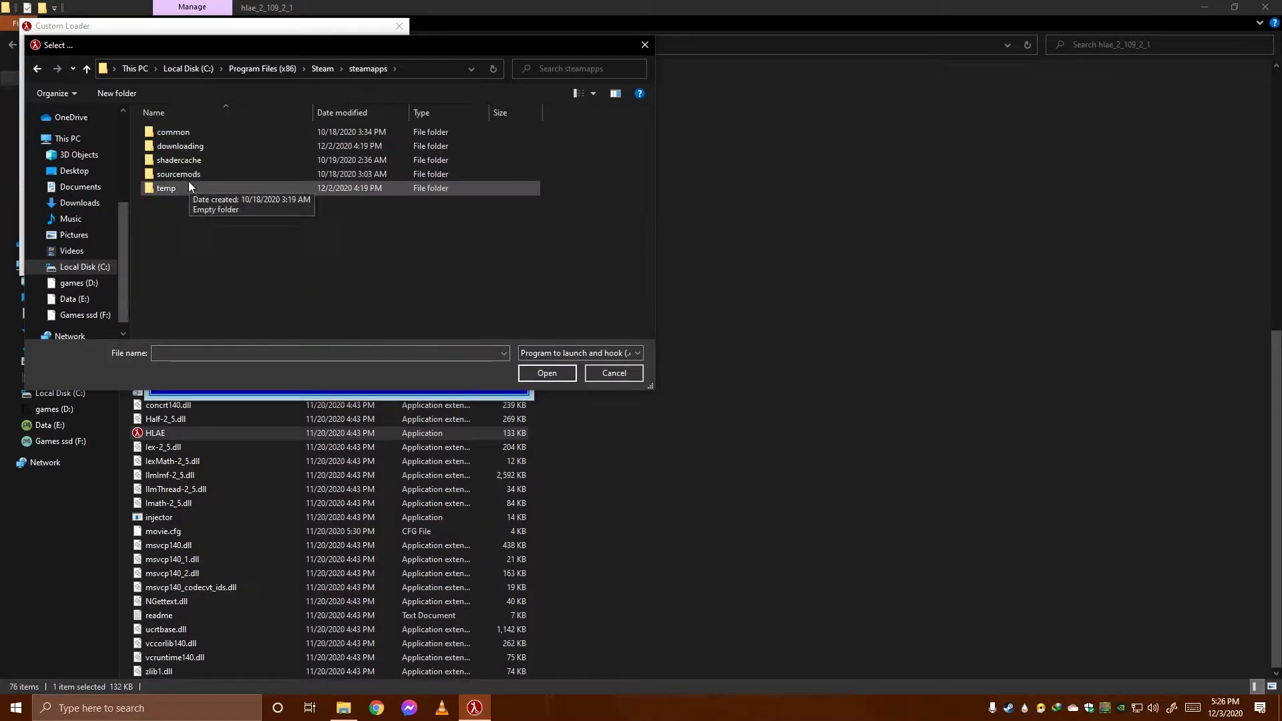
pyautogui.doubleClick(172, 131)
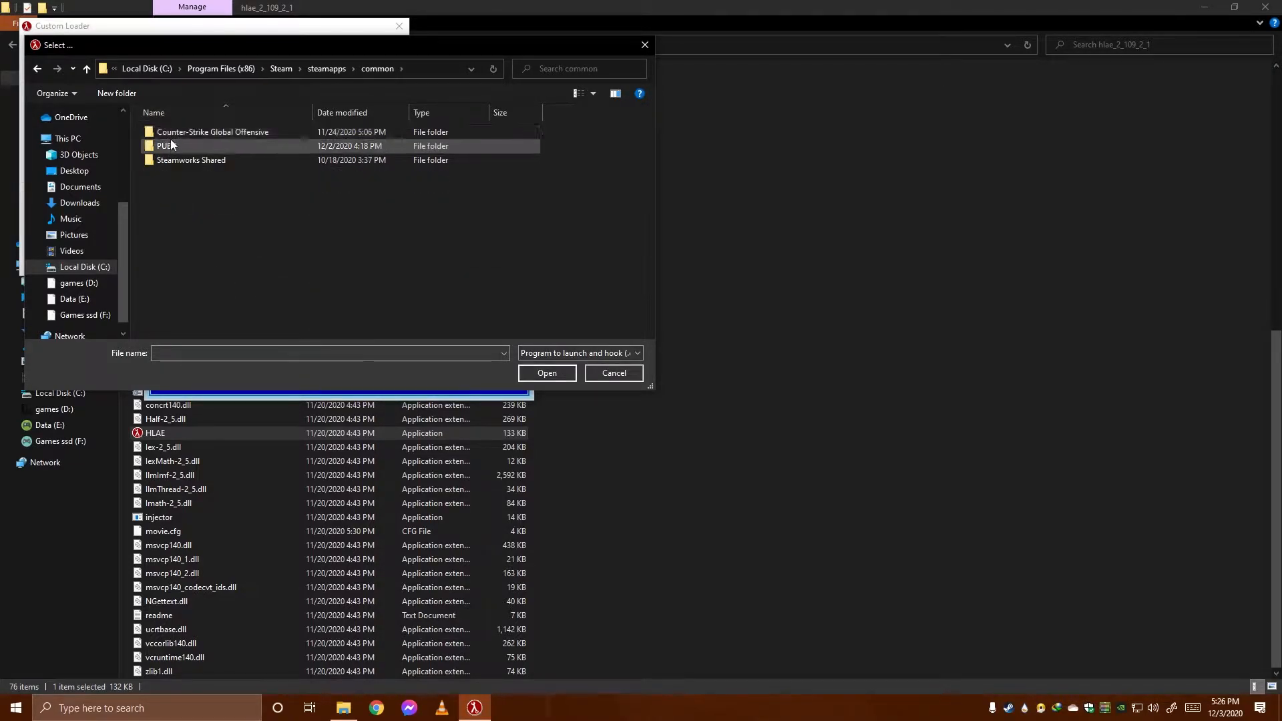
pyautogui.click(612, 372)
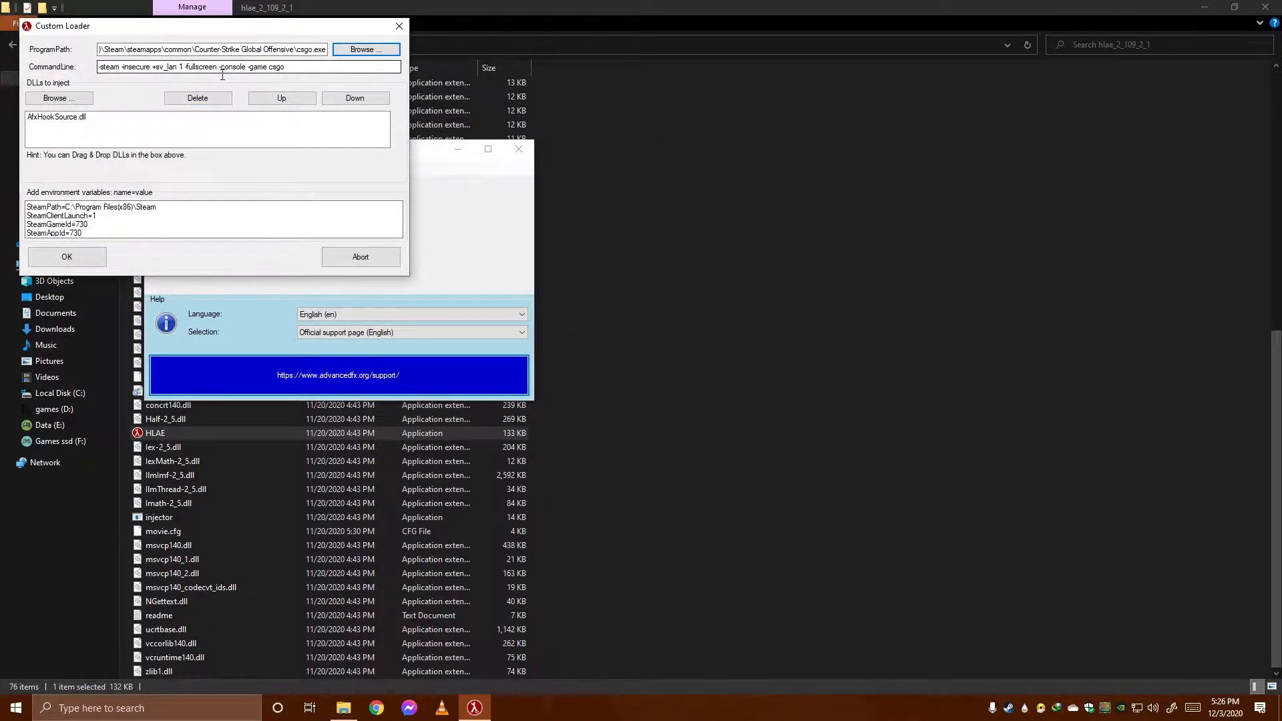
# Select the 'fullscreen' option in the Custom Loader command line, leaving settings unchanged
pyautogui.doubleClick(201, 67)
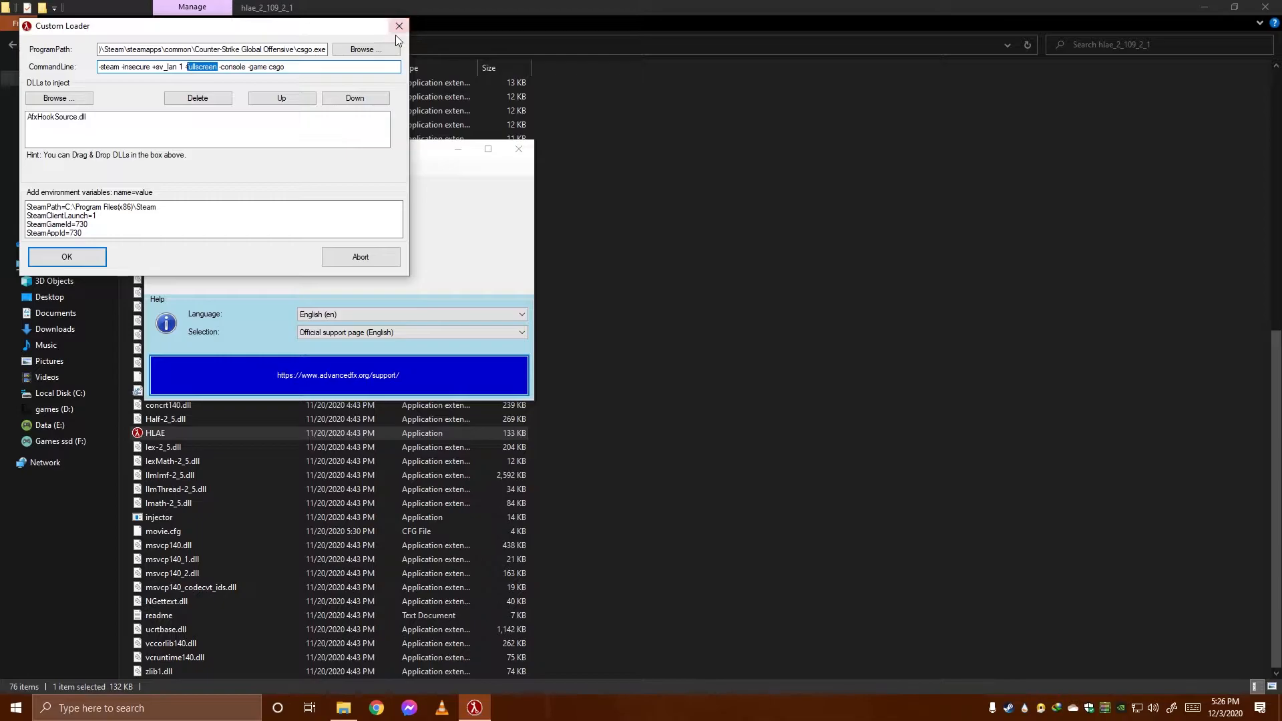
pyautogui.moveTo(400, 26)
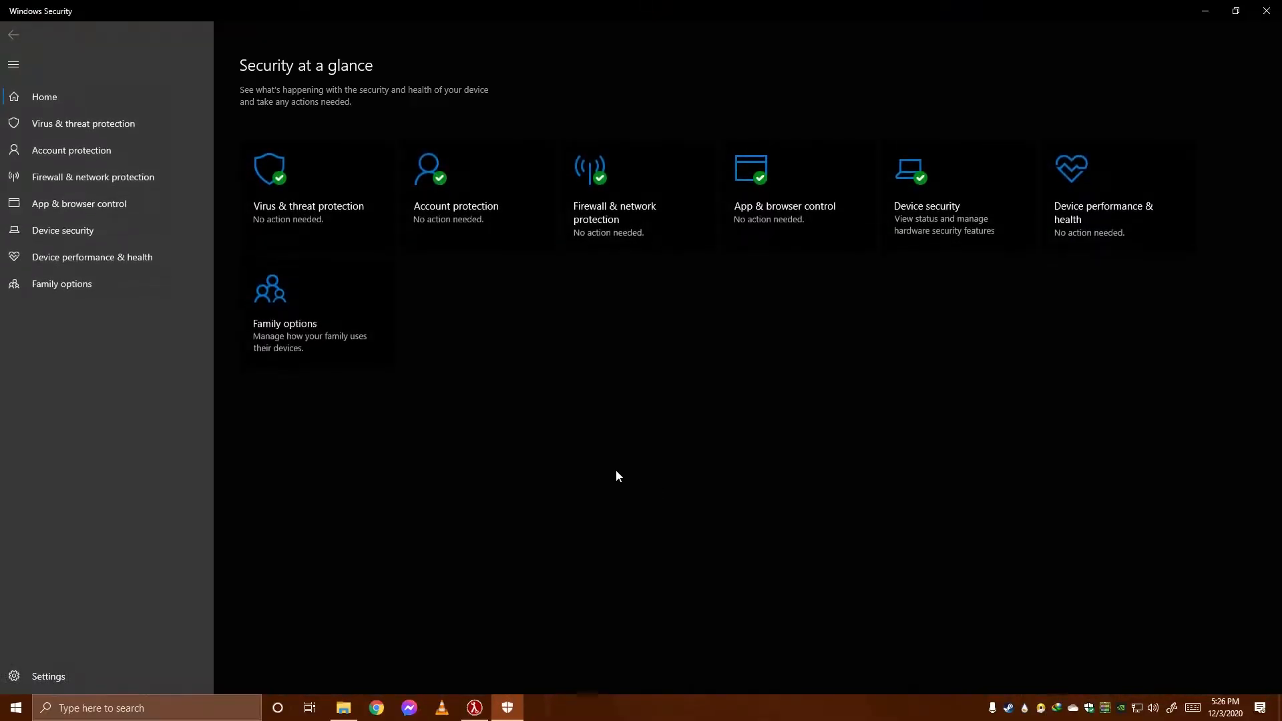
# Check Virus & threat protection settings to confirm real-time protection is off
pyautogui.click(309, 206)
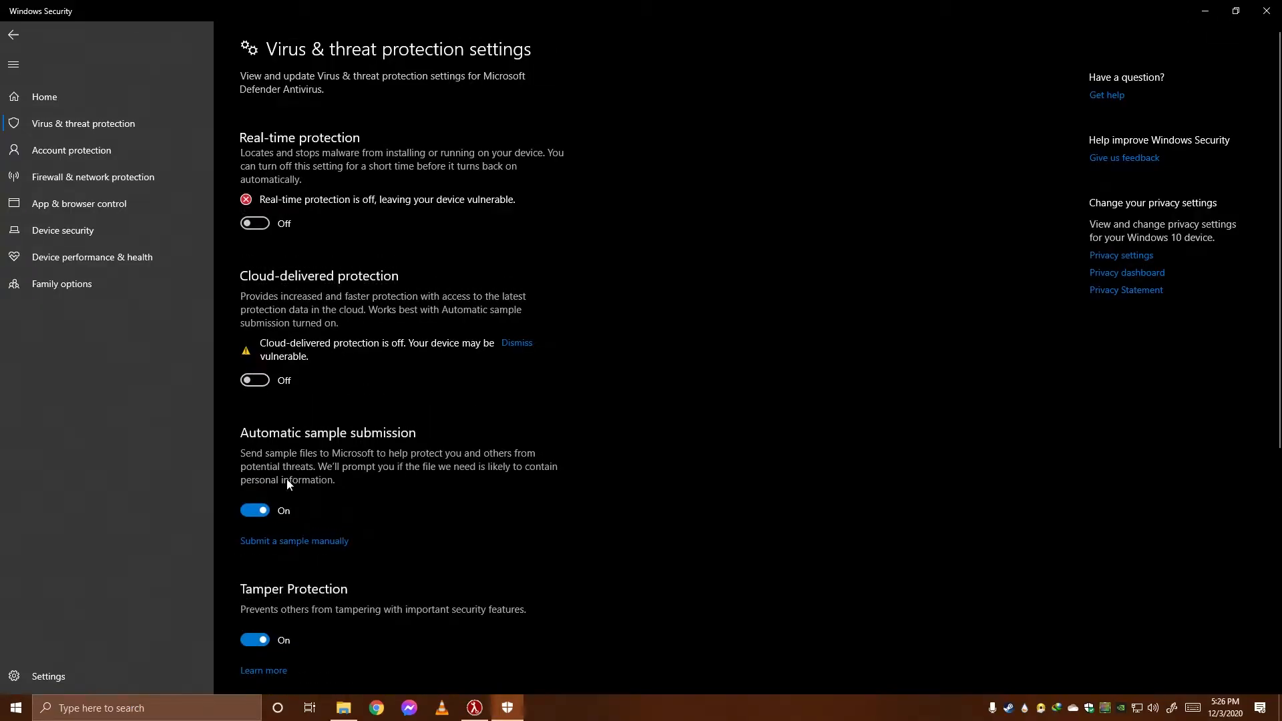
pyautogui.scroll(-3)
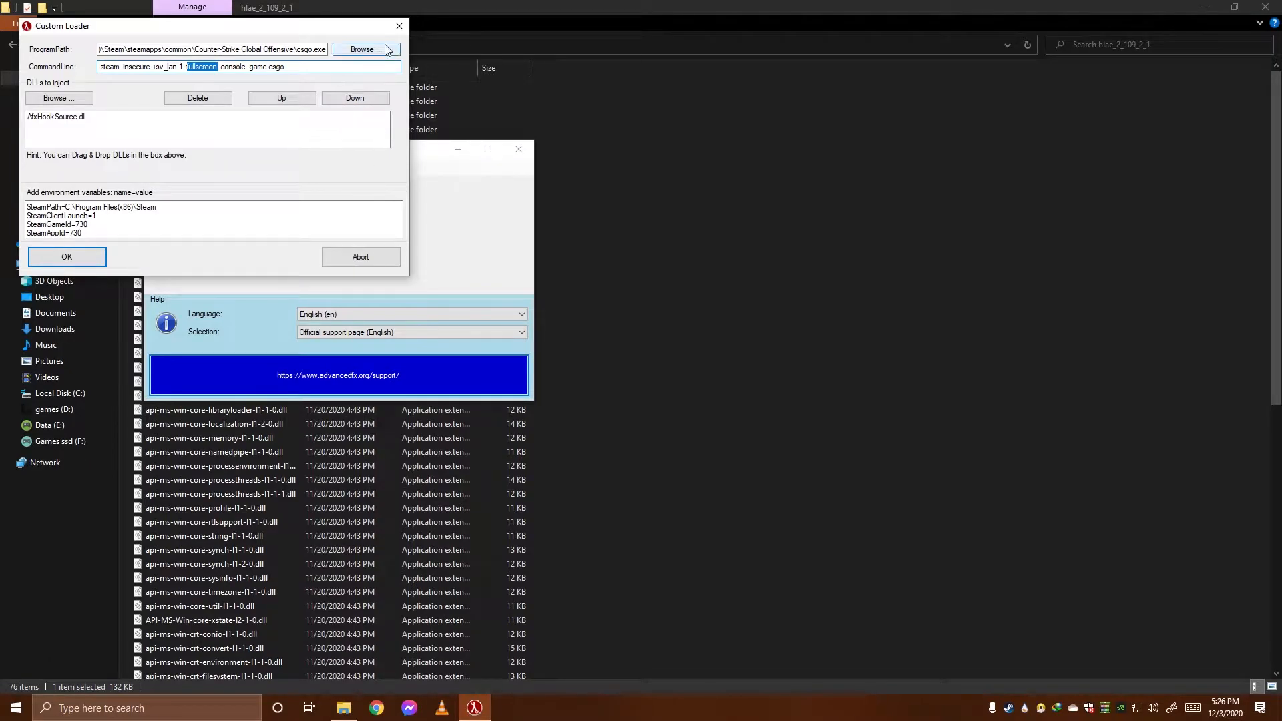
# Select movie.cfg on the desktop and browse to C:\Program Files (x86)\Steam\steamapps\common
pyautogui.click(360, 256)
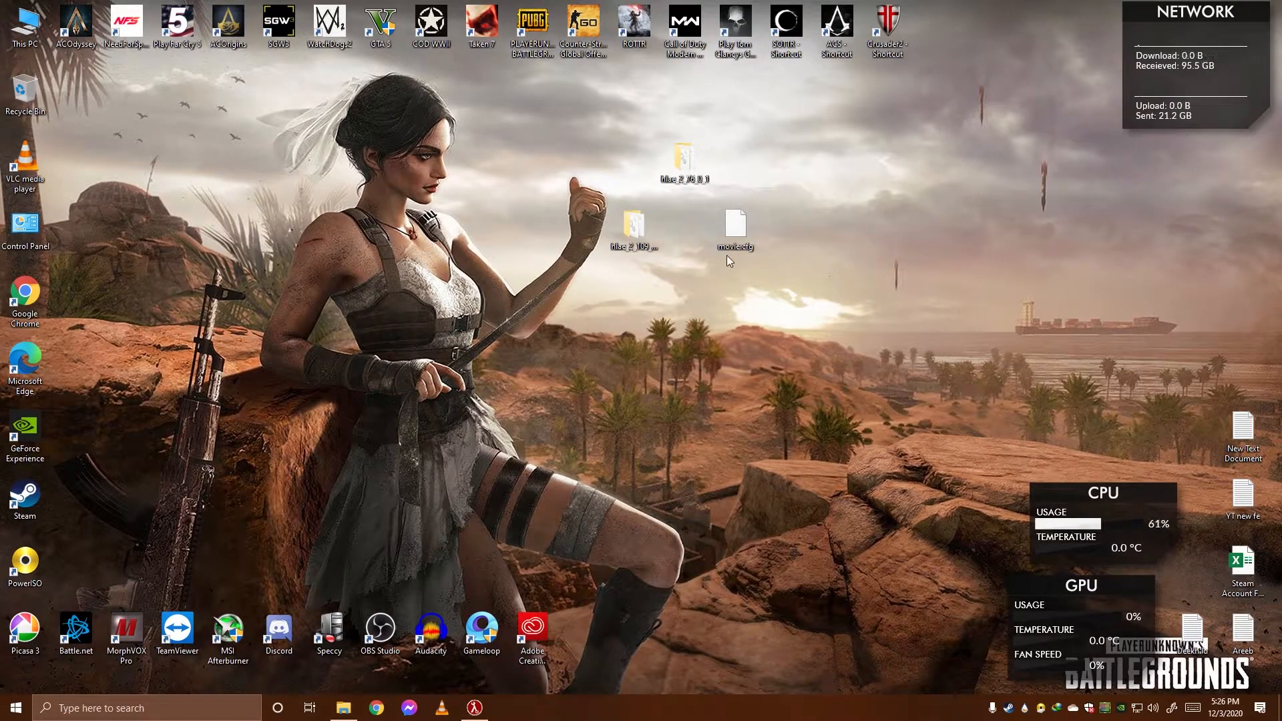
pyautogui.click(734, 227)
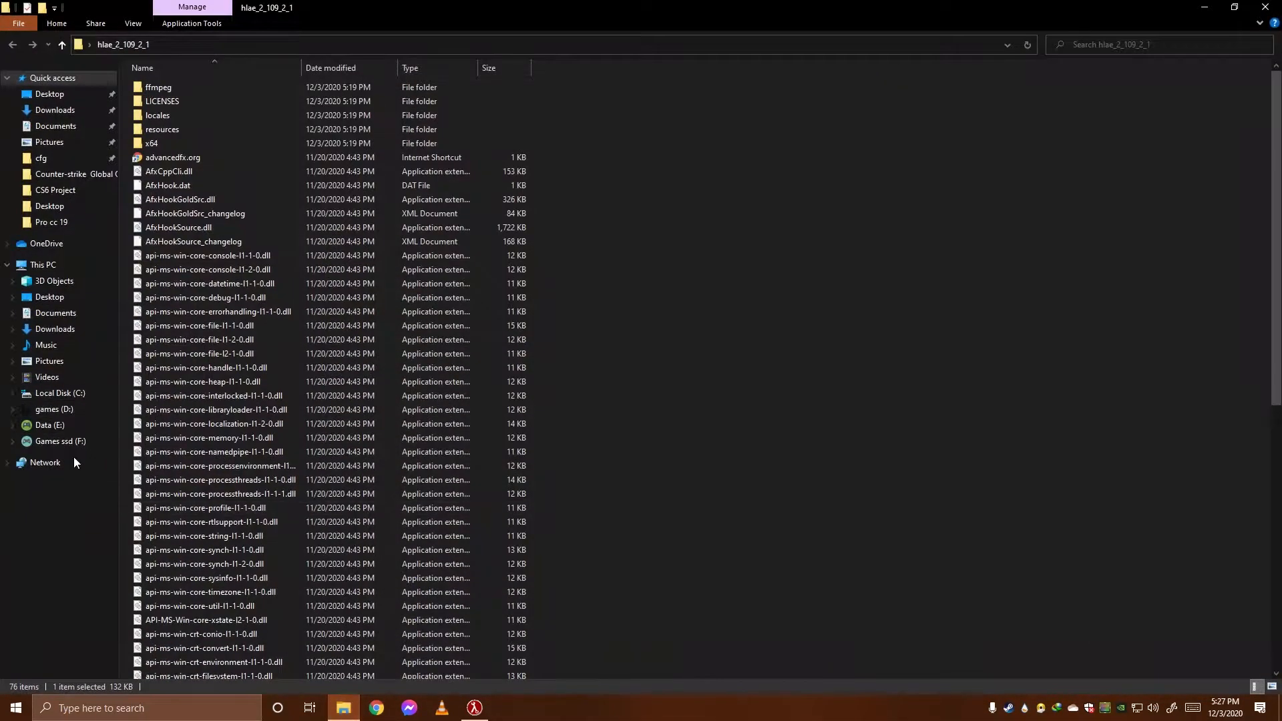
pyautogui.click(60, 393)
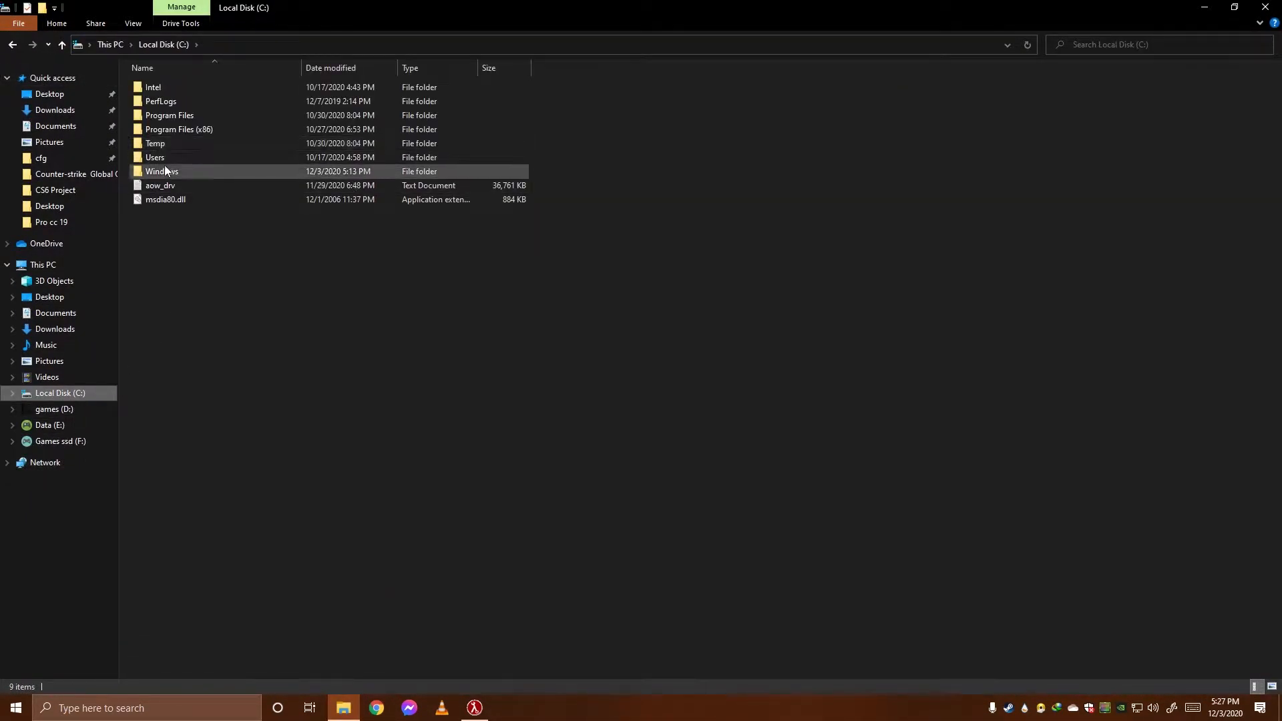
pyautogui.doubleClick(178, 129)
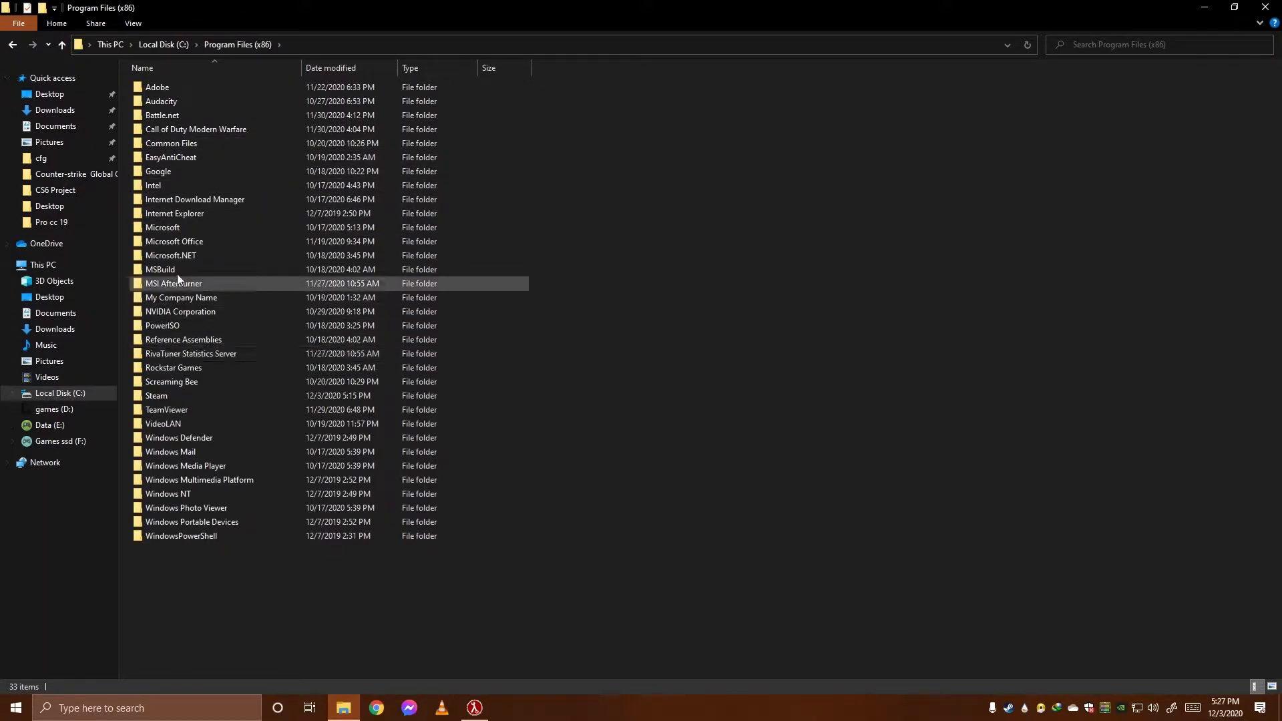
pyautogui.doubleClick(157, 396)
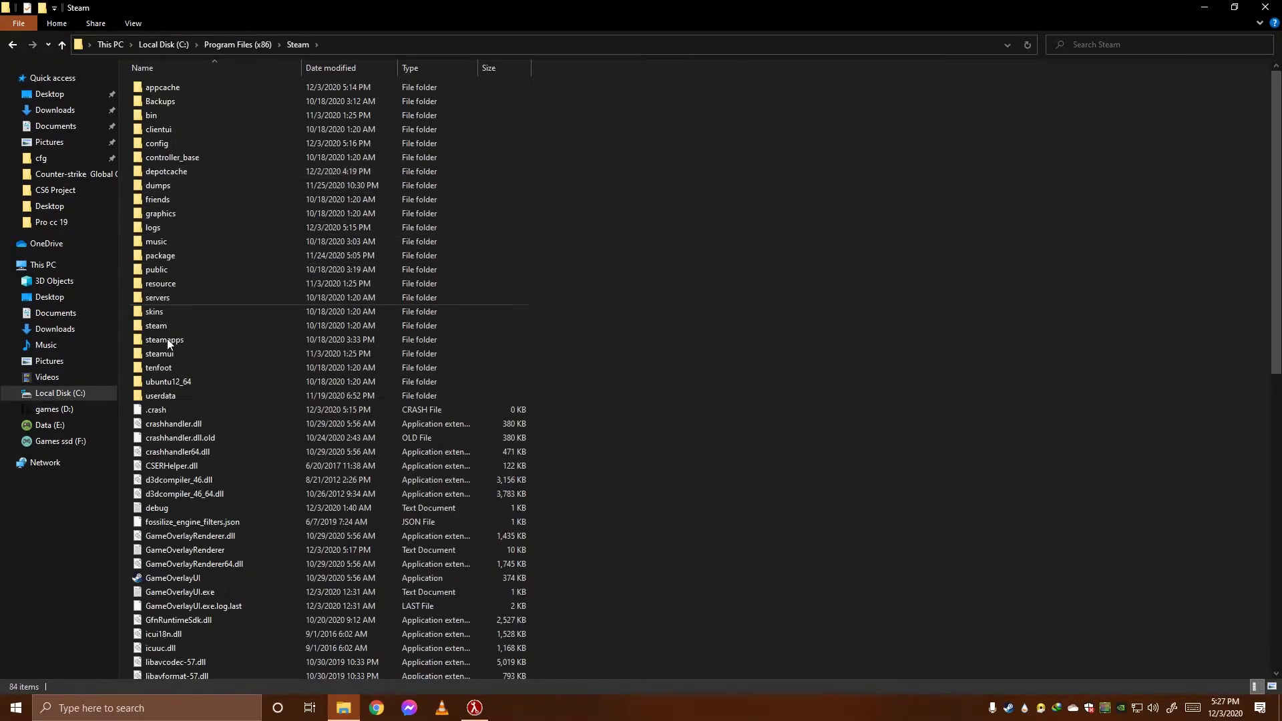
pyautogui.doubleClick(165, 339)
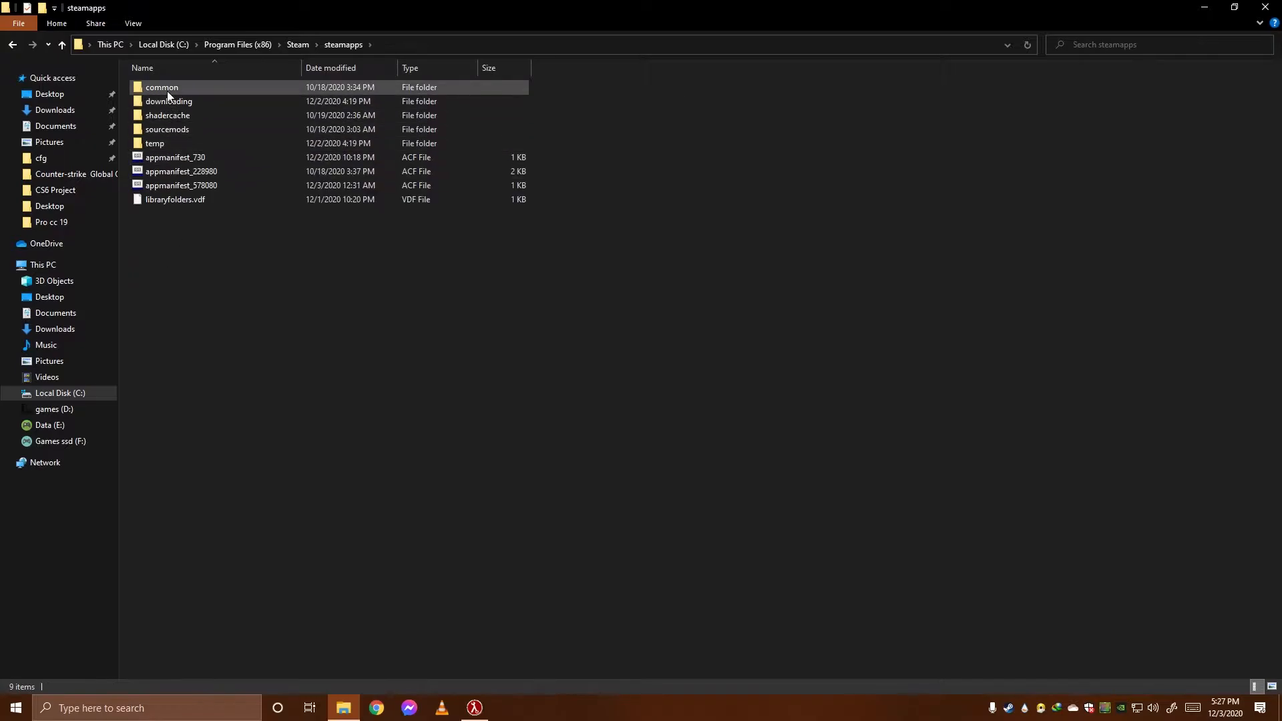
pyautogui.doubleClick(161, 88)
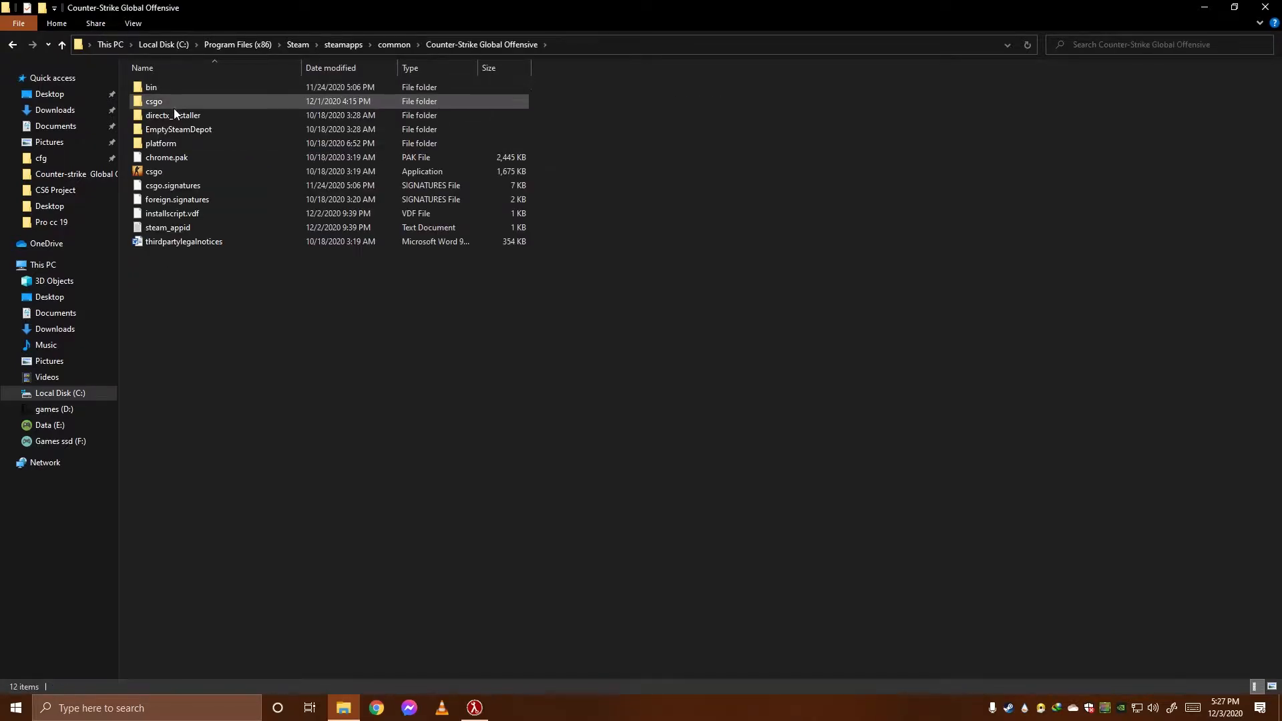
# Dismiss the Steam error from launching csgo.exe, then paste movie.cfg into csgo\cfg
pyautogui.doubleClick(153, 171)
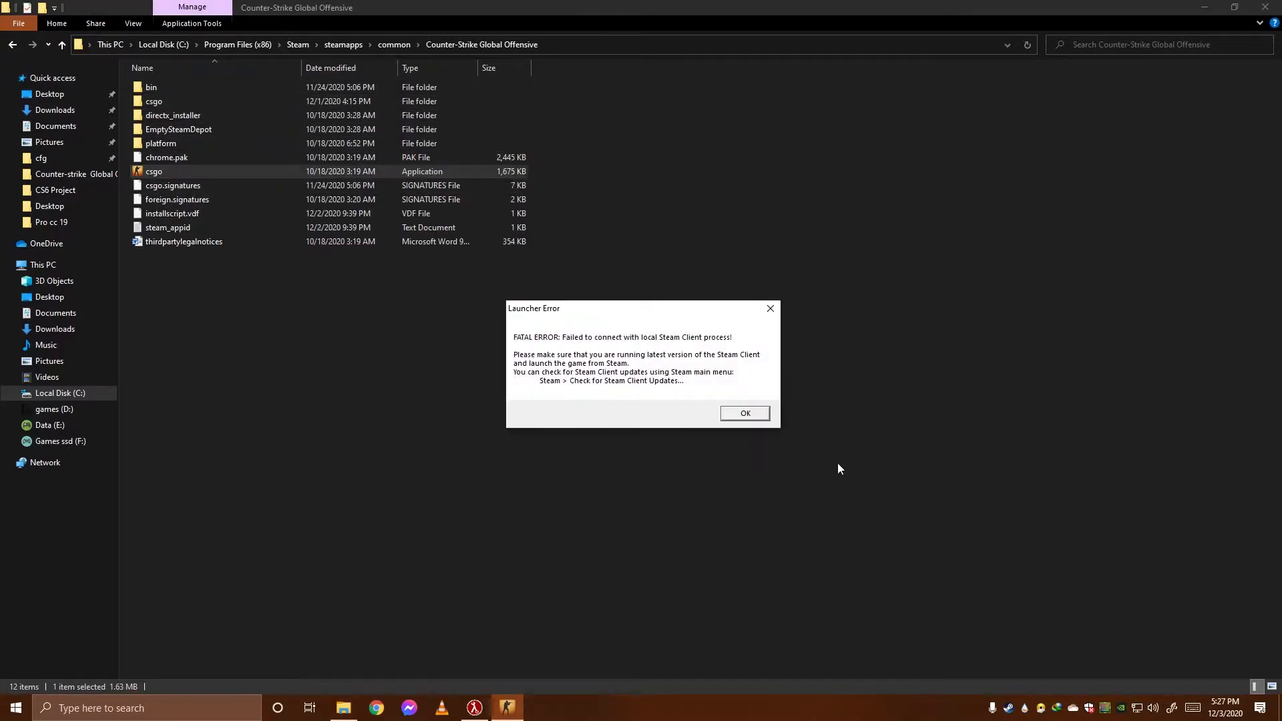
pyautogui.click(745, 413)
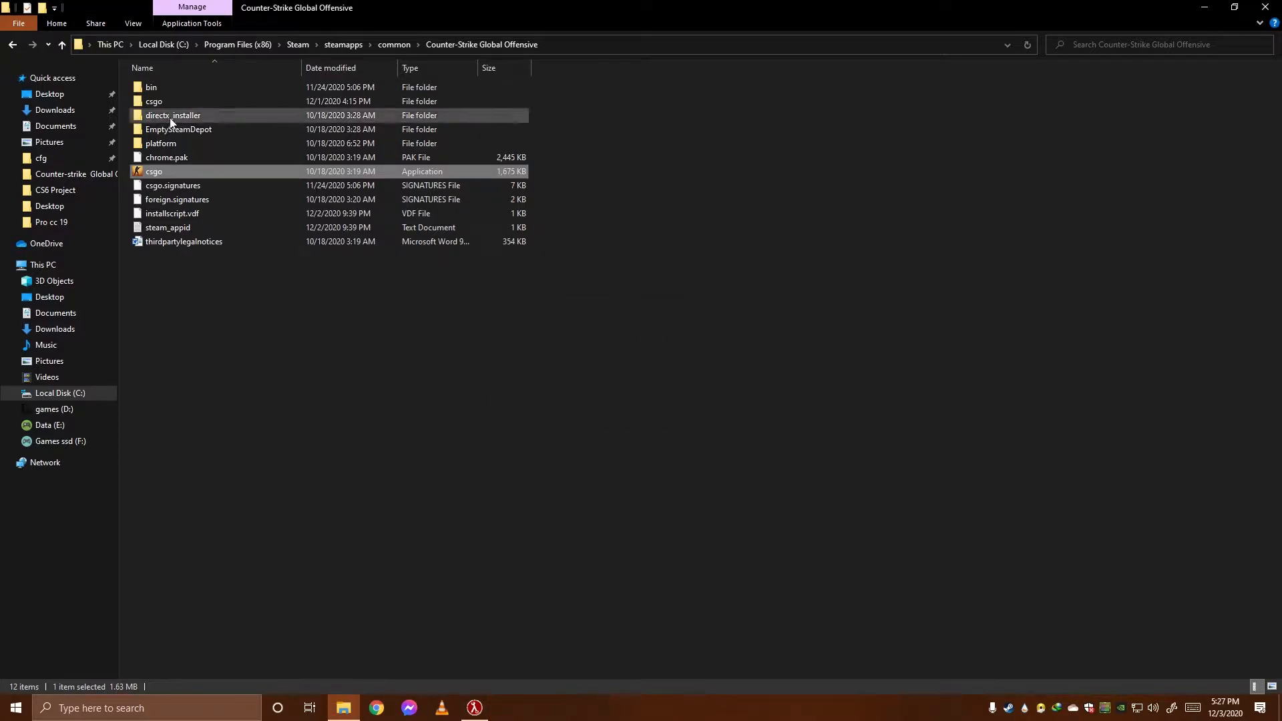
pyautogui.doubleClick(153, 101)
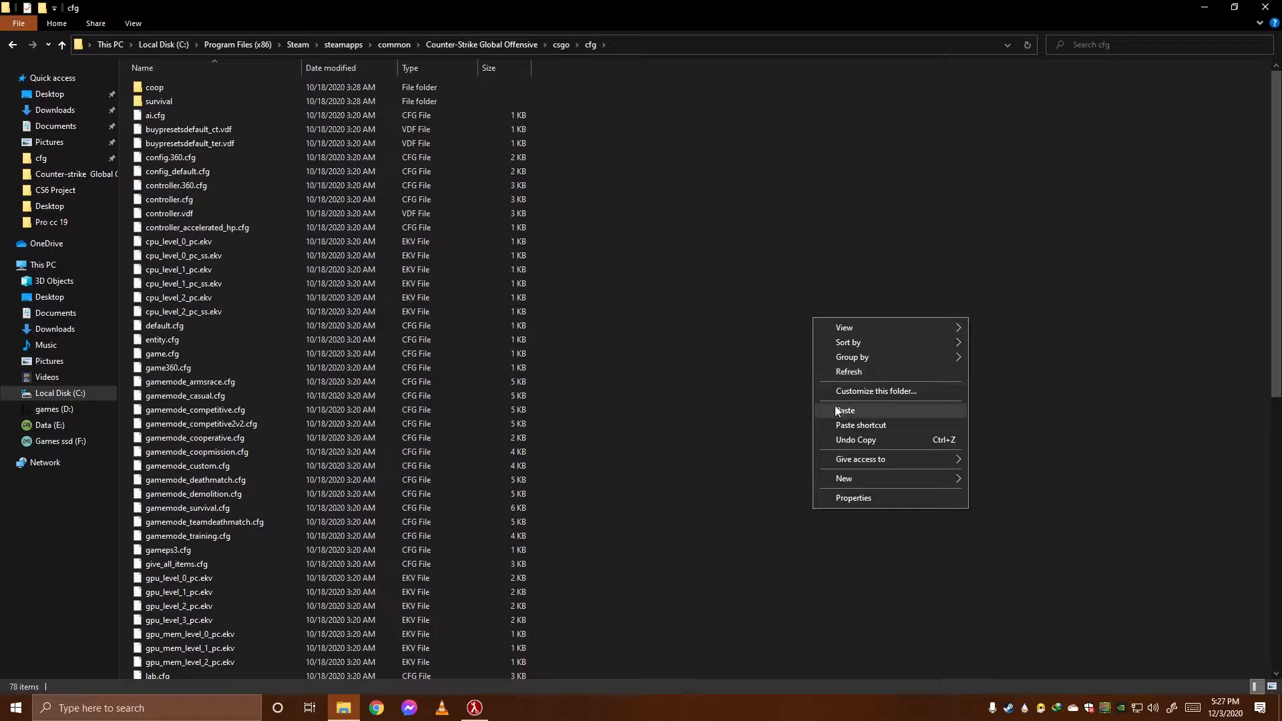
pyautogui.click(844, 411)
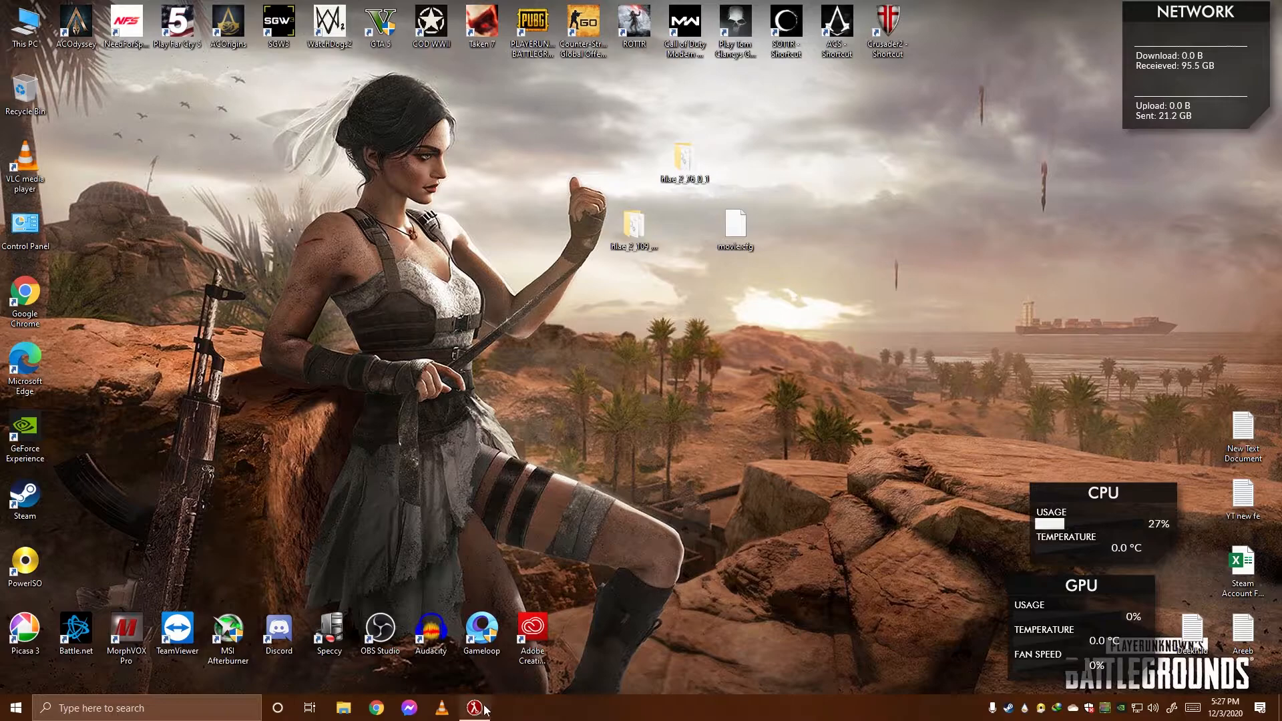
# Launch CS:GO from HLAE's Custom Loader using csgo.exe and AfxHookSource.dll
pyautogui.click(473, 707)
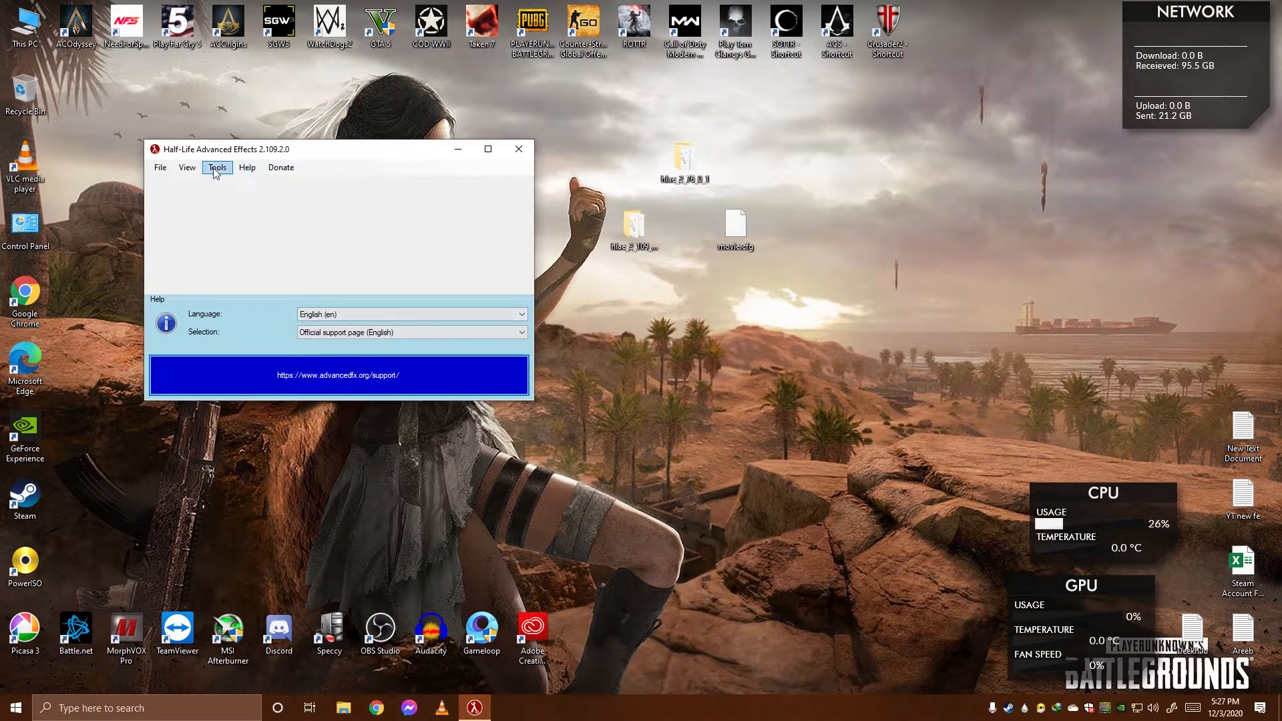
pyautogui.click(217, 168)
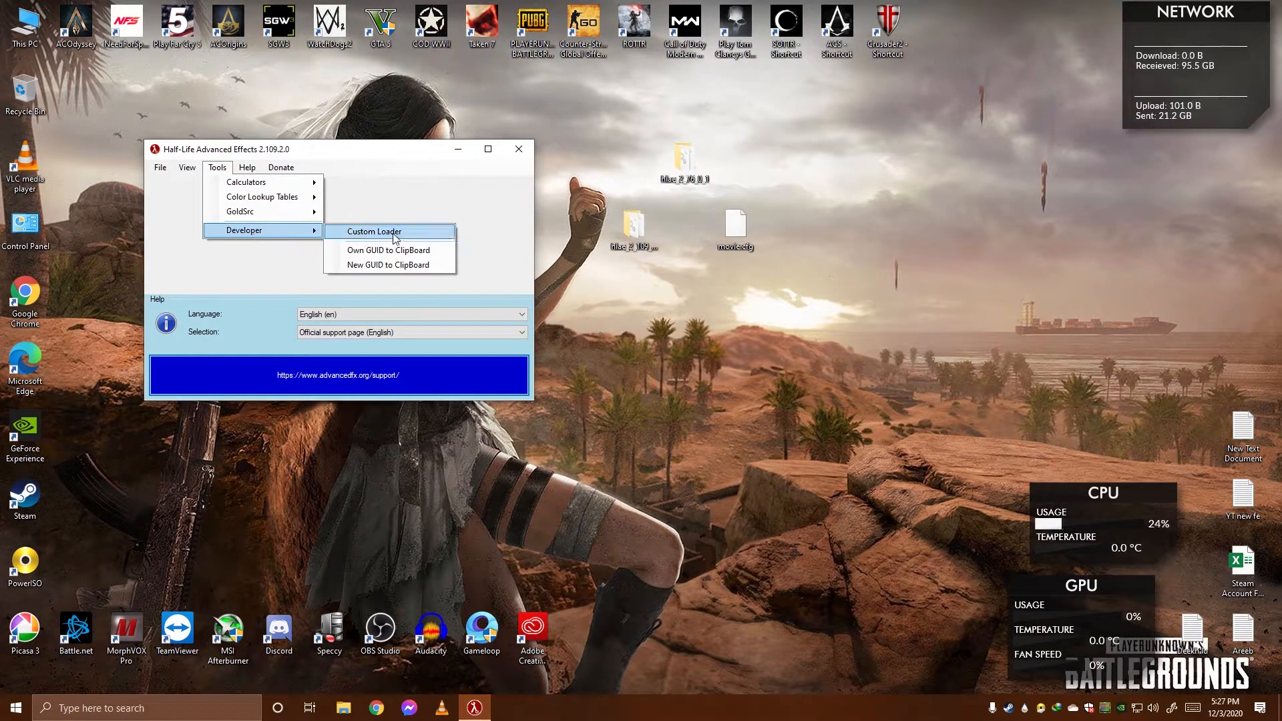
pyautogui.click(374, 232)
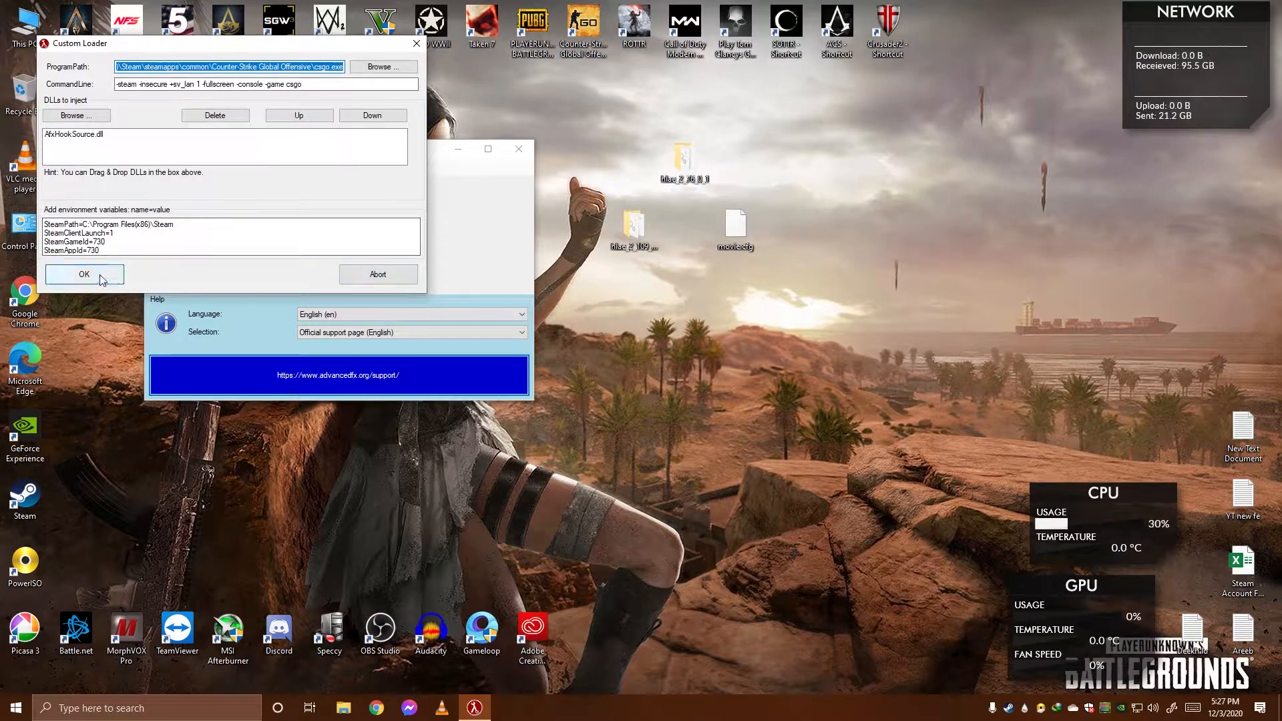
pyautogui.click(83, 274)
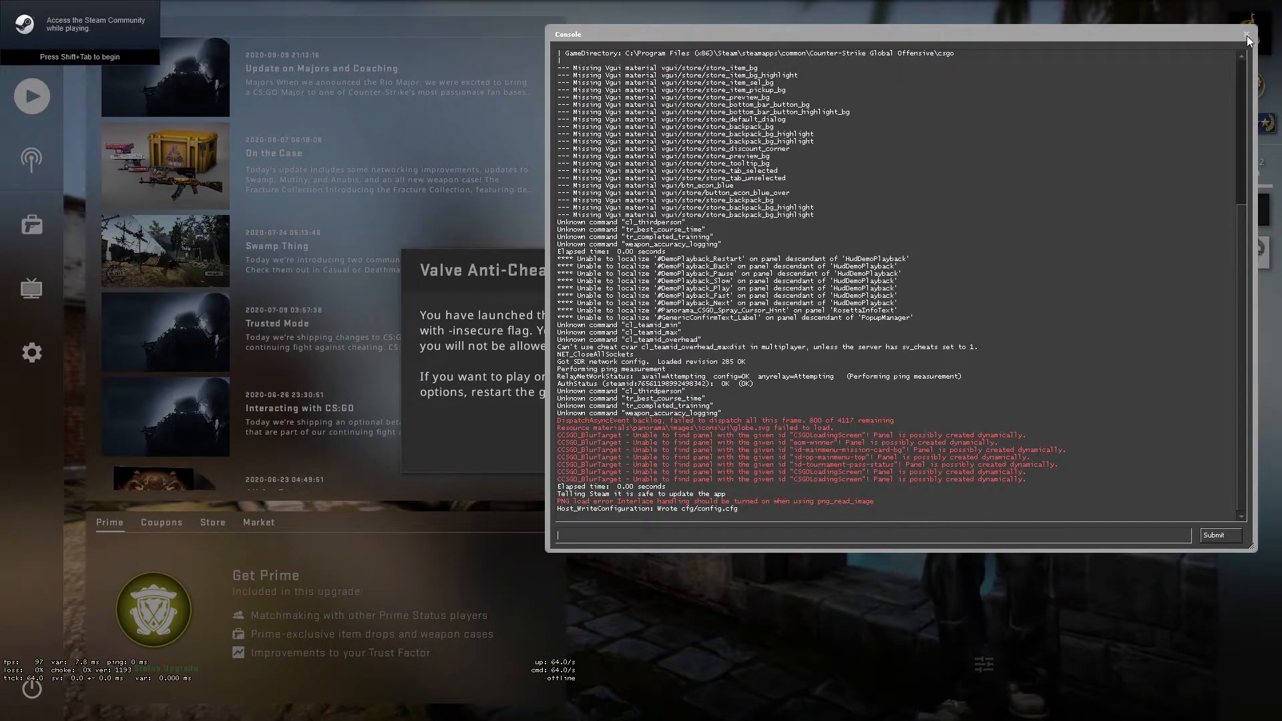
# Close the console, accept the insecure-mode warning, and show Watch > Downloaded demos
pyautogui.click(1245, 34)
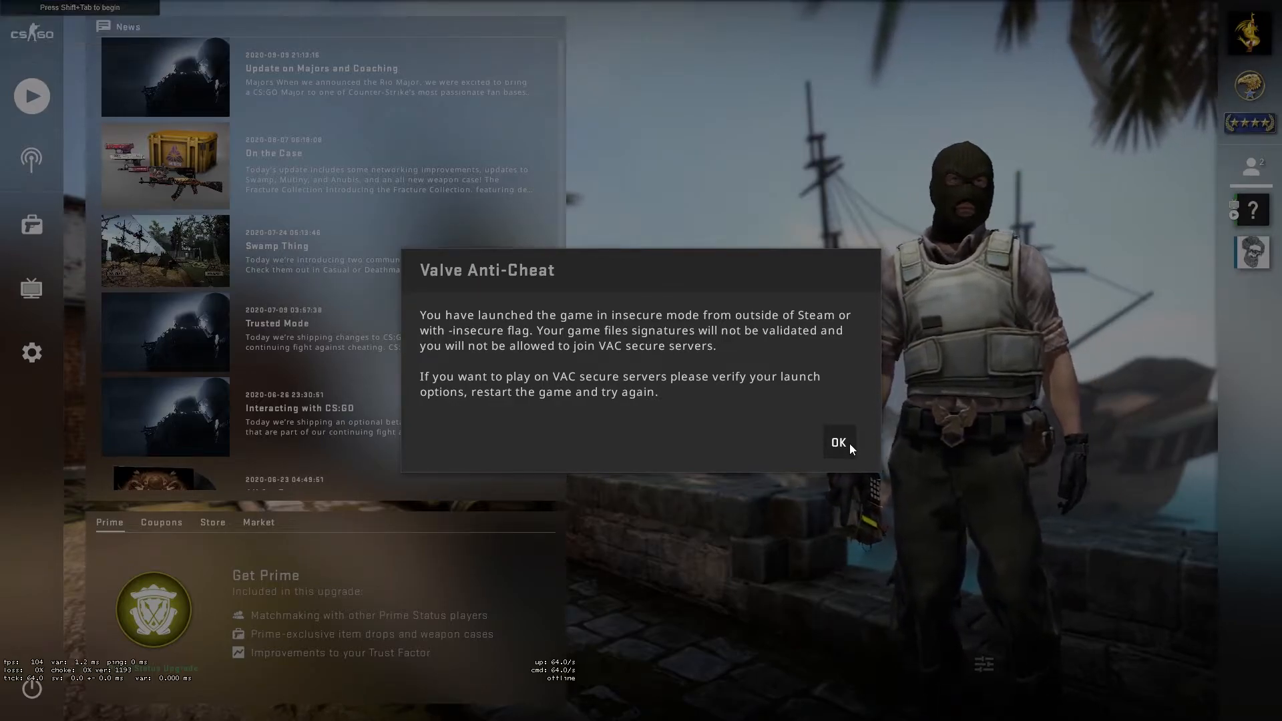
pyautogui.click(837, 441)
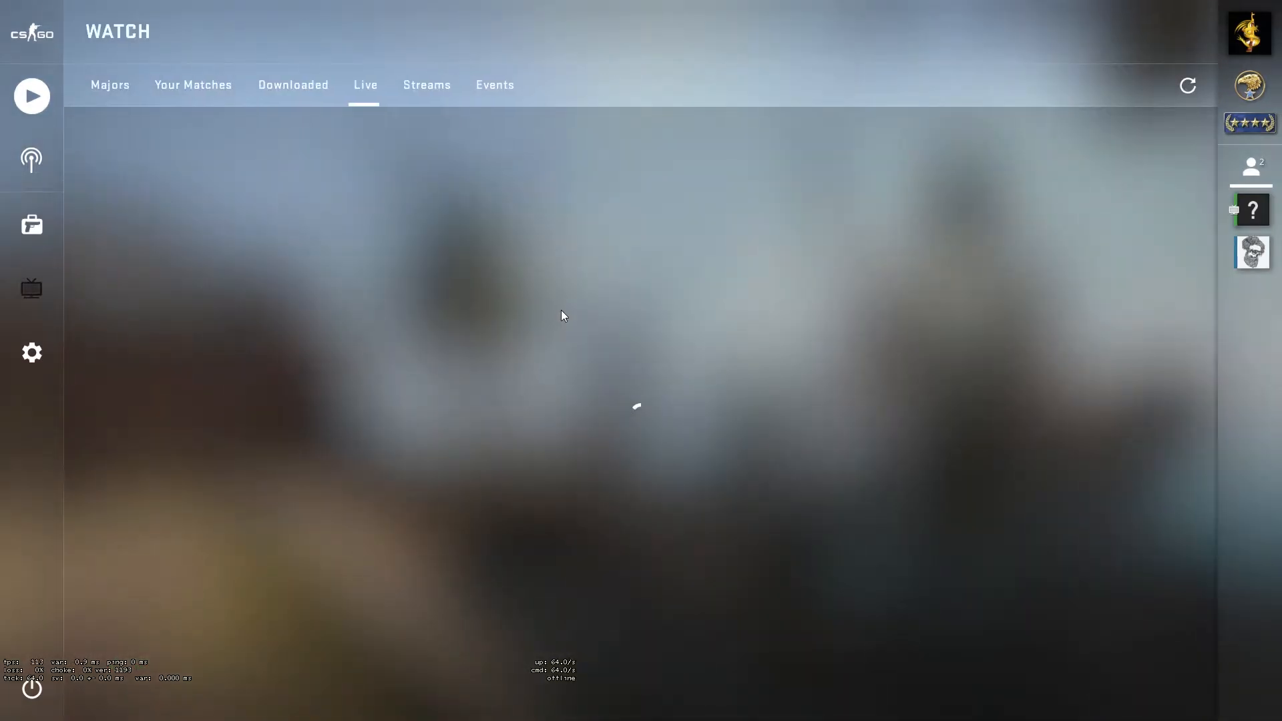
pyautogui.click(193, 84)
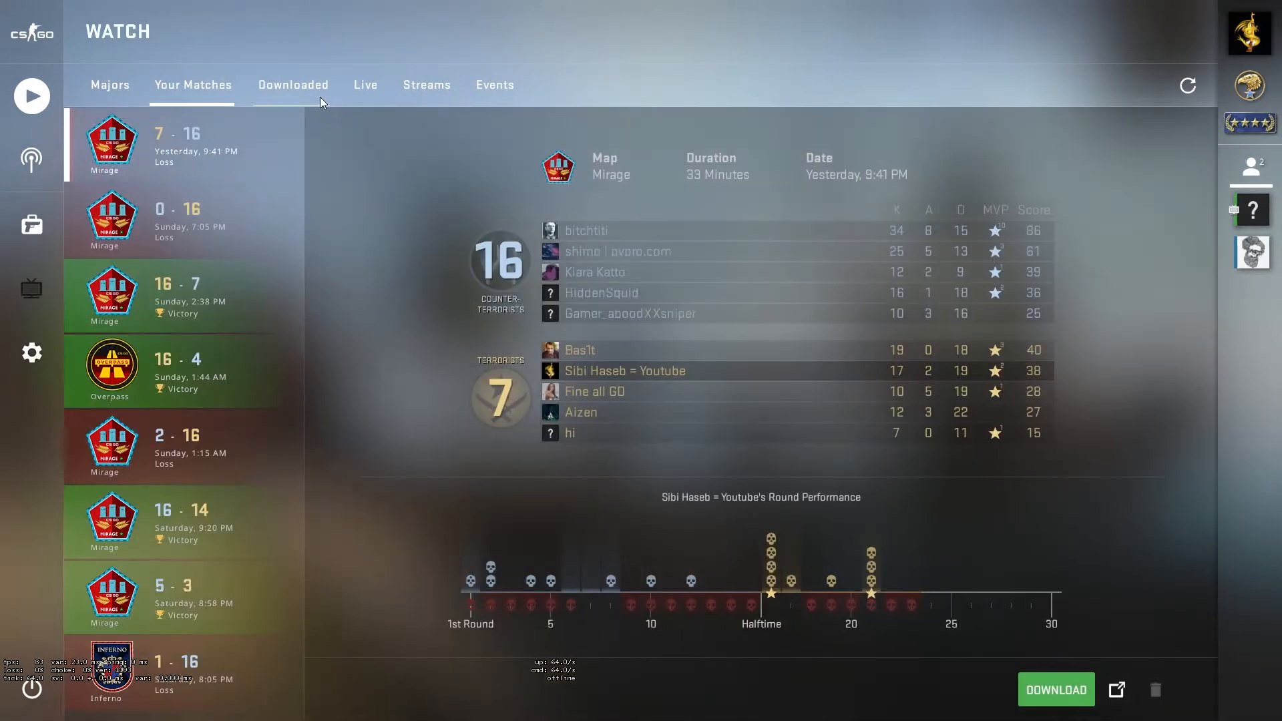
pyautogui.click(291, 84)
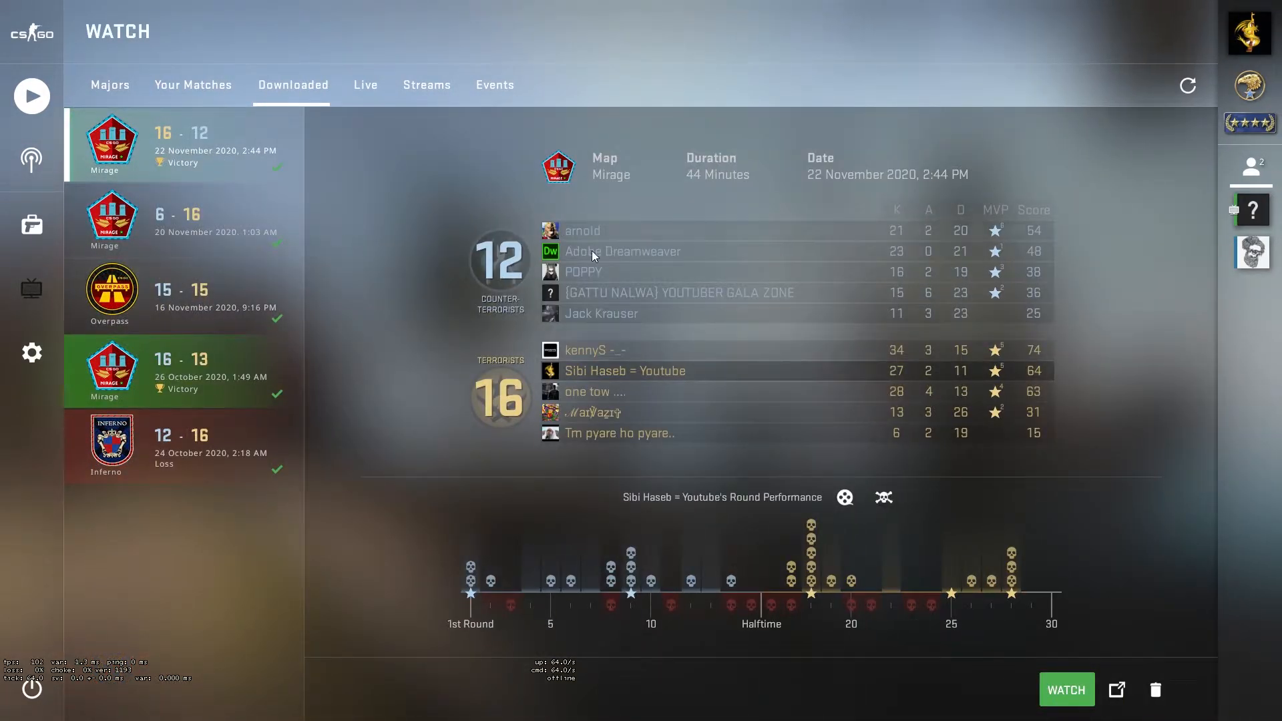
pyautogui.moveTo(810, 553)
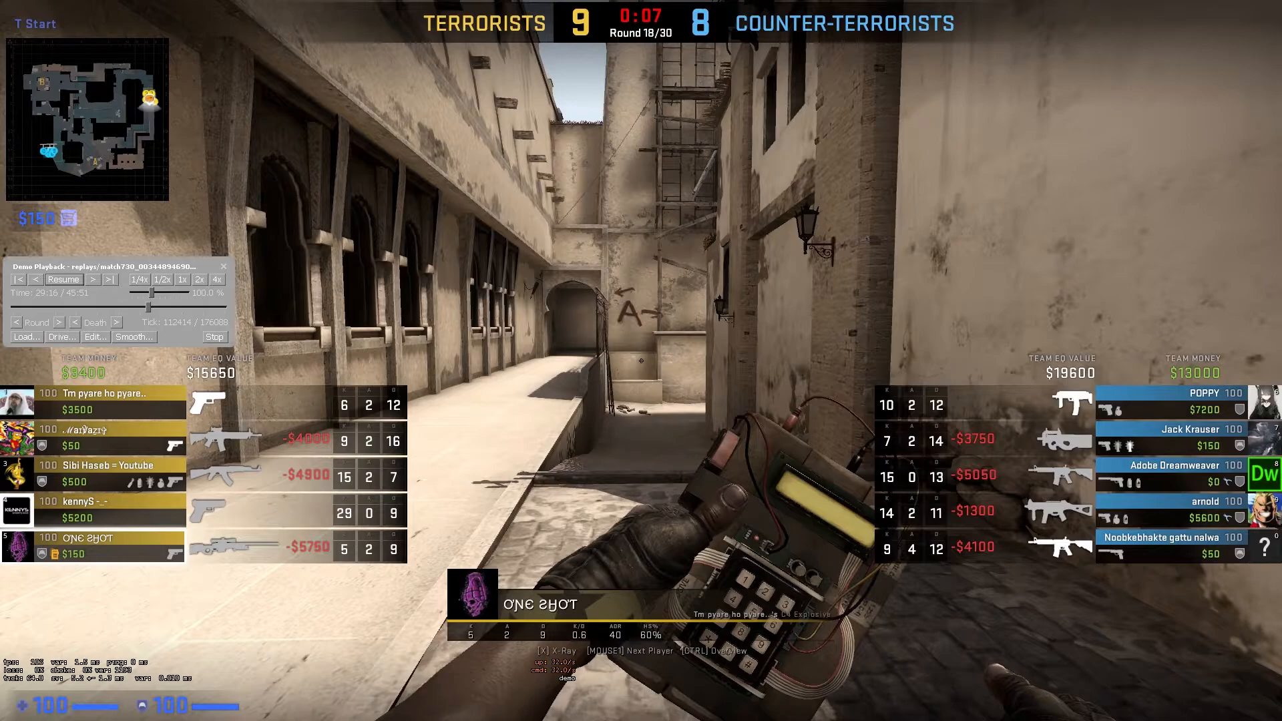
pyautogui.moveTo(742, 395)
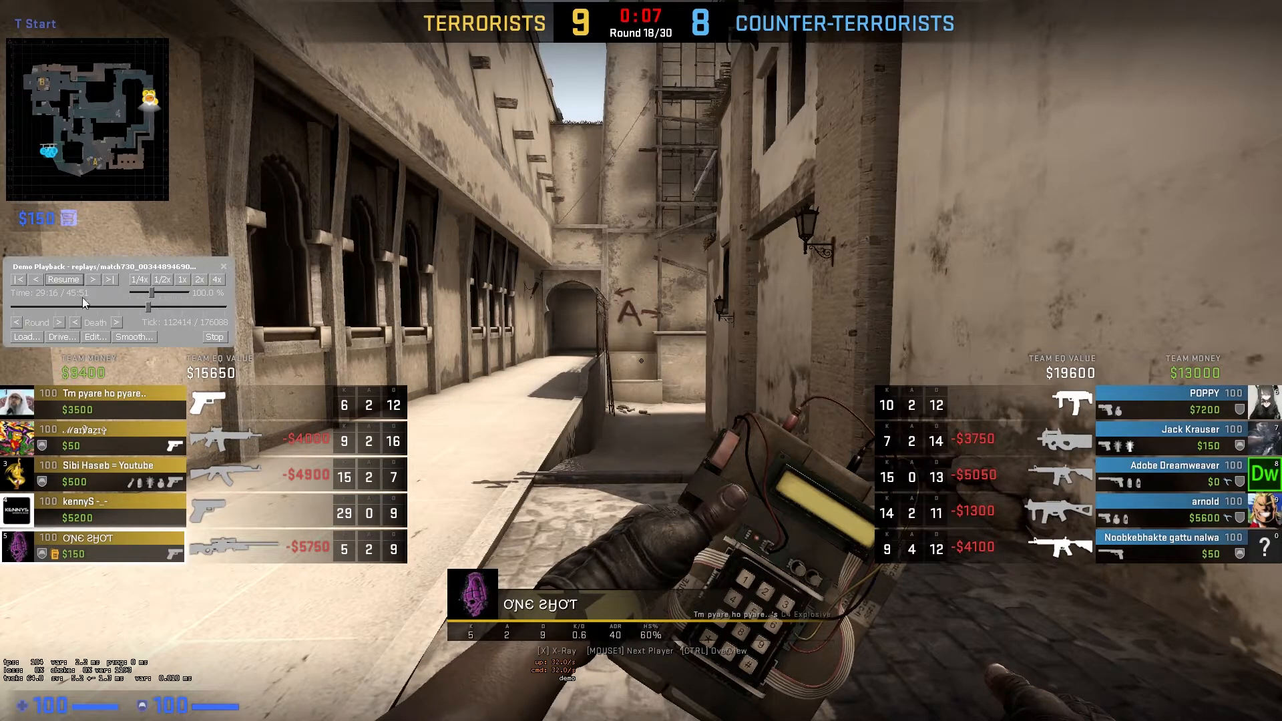
pyautogui.moveTo(193, 332)
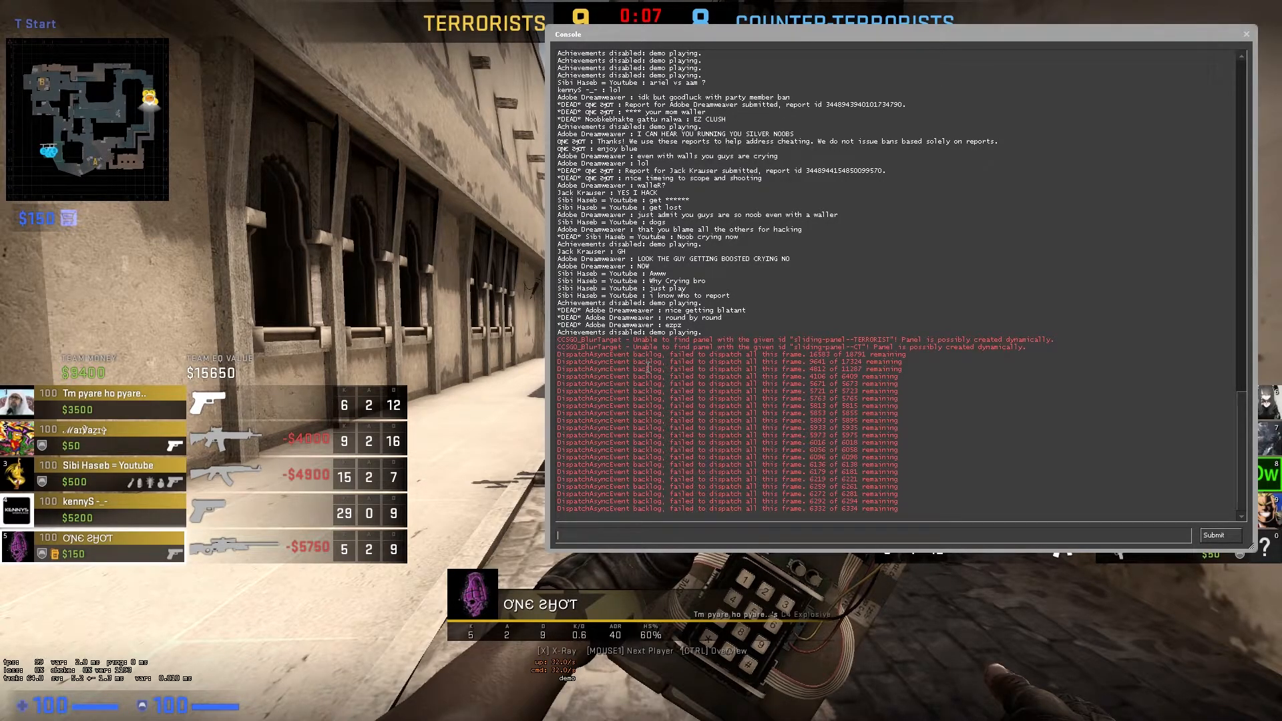
# Execute movie.cfg in the console, then list its key bindings with binds
pyautogui.write('exe')
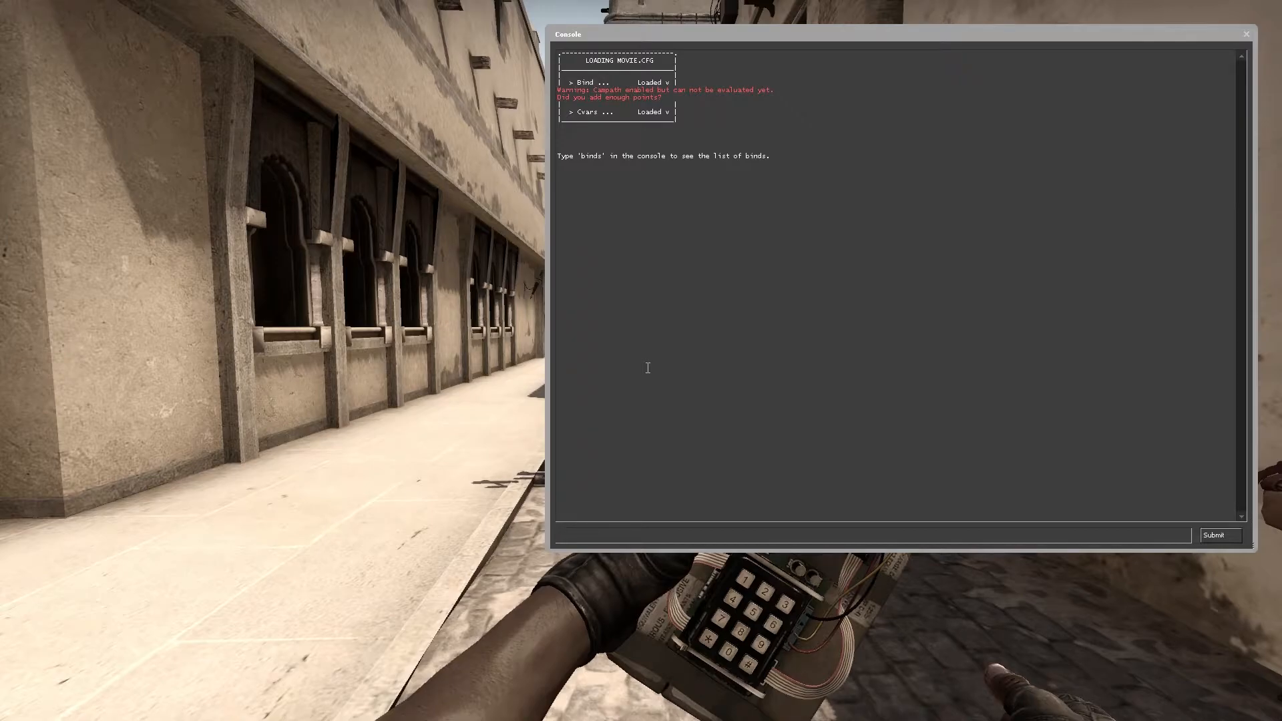
pyautogui.write('binds')
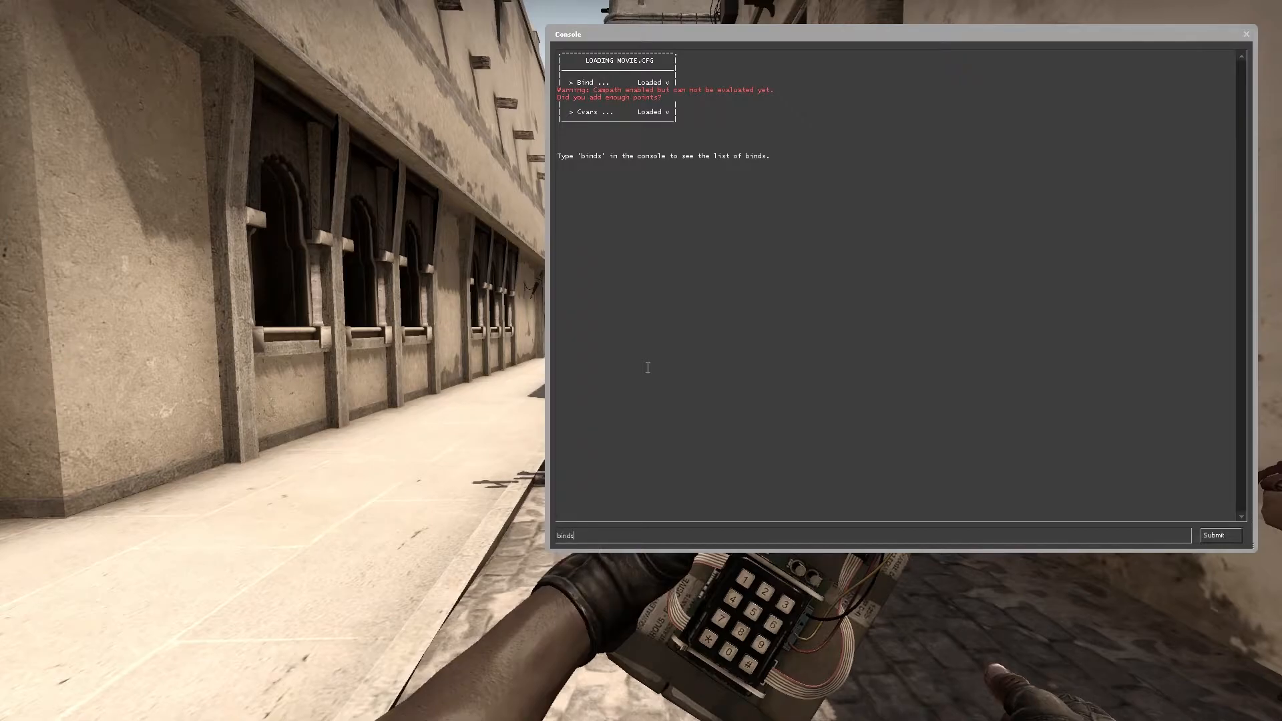
pyautogui.press('enter')
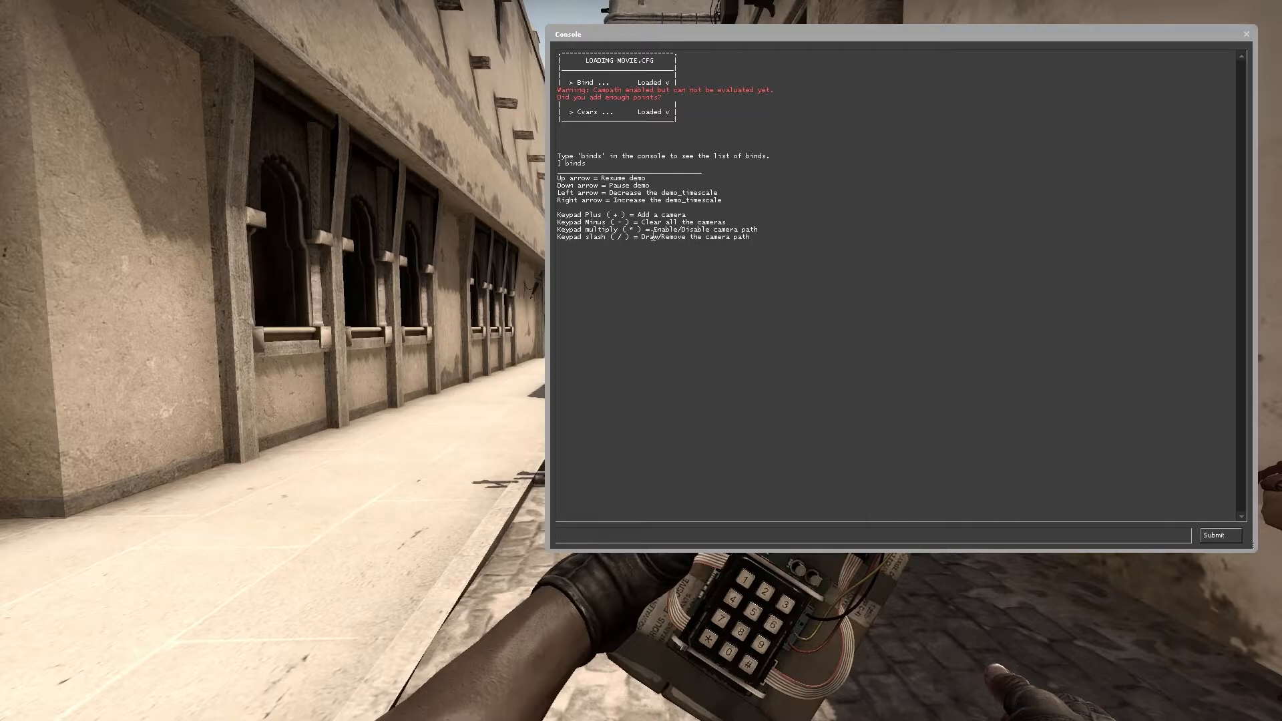
# Close the console and resume playback of the Mirage demo
pyautogui.click(866, 535)
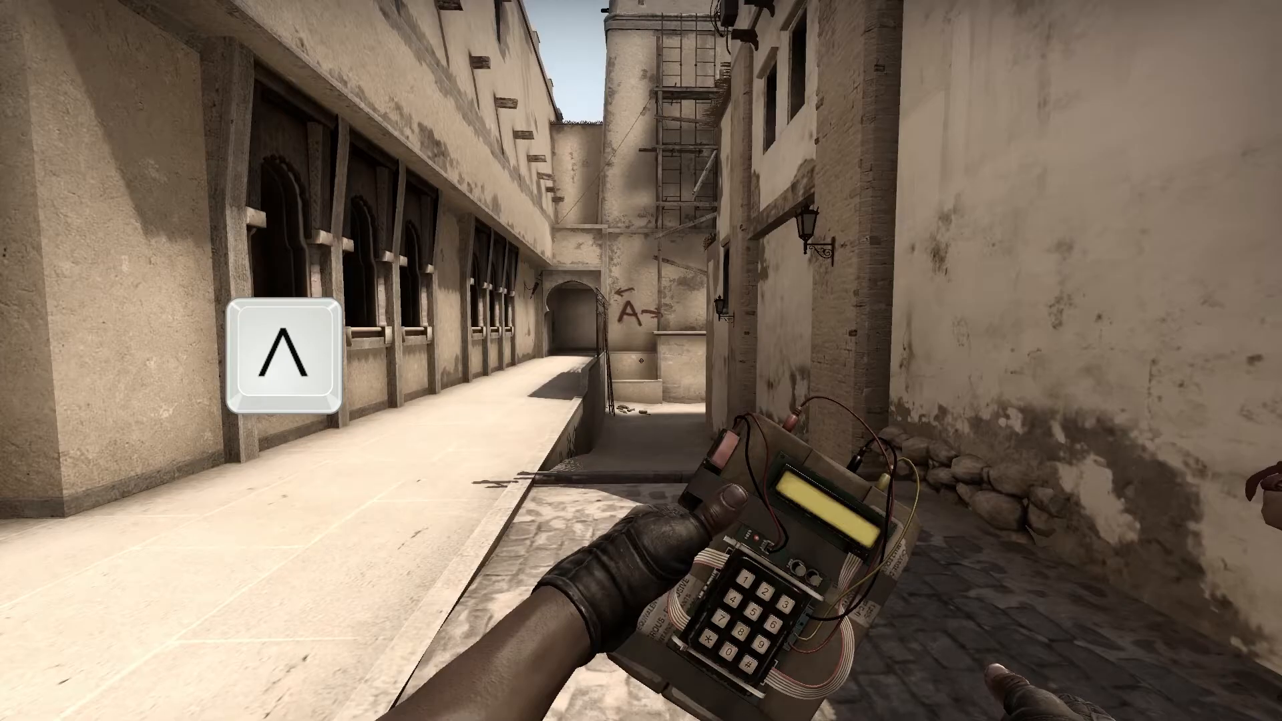
pyautogui.press('space')
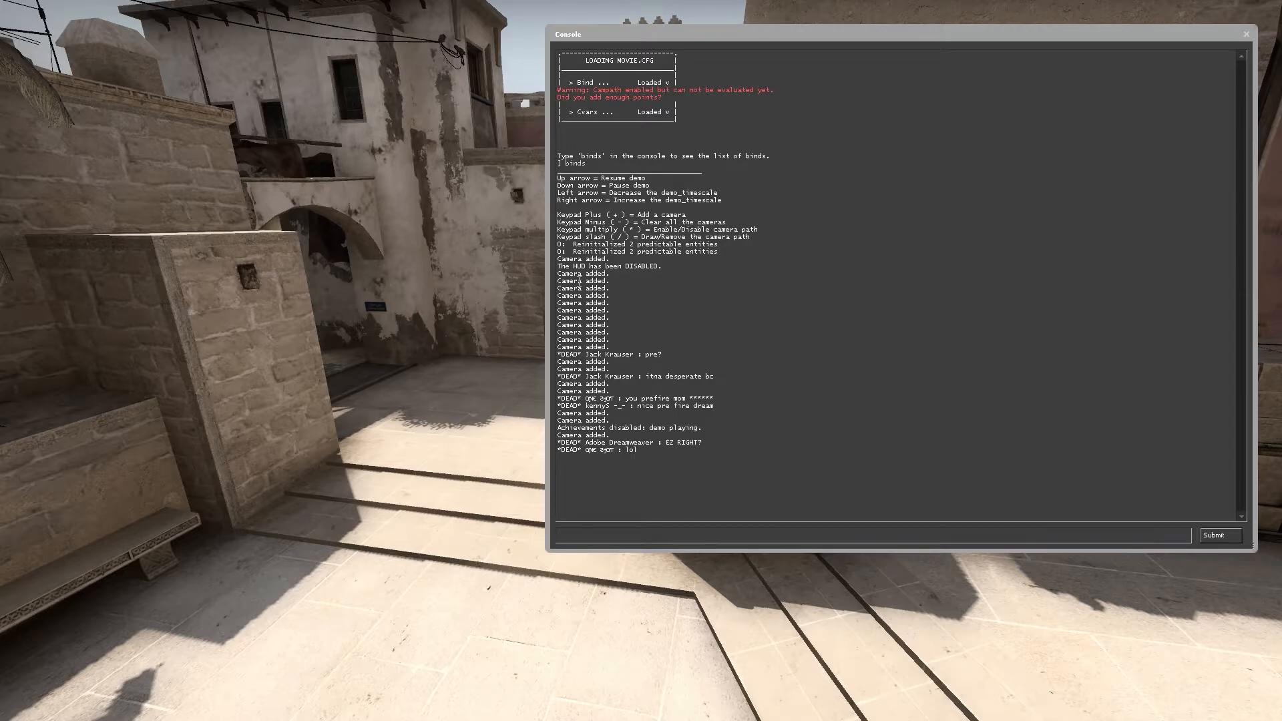
# Run demo_gototick 112414 in the console to return the Mirage demo to the path's start tick
pyautogui.write('god')
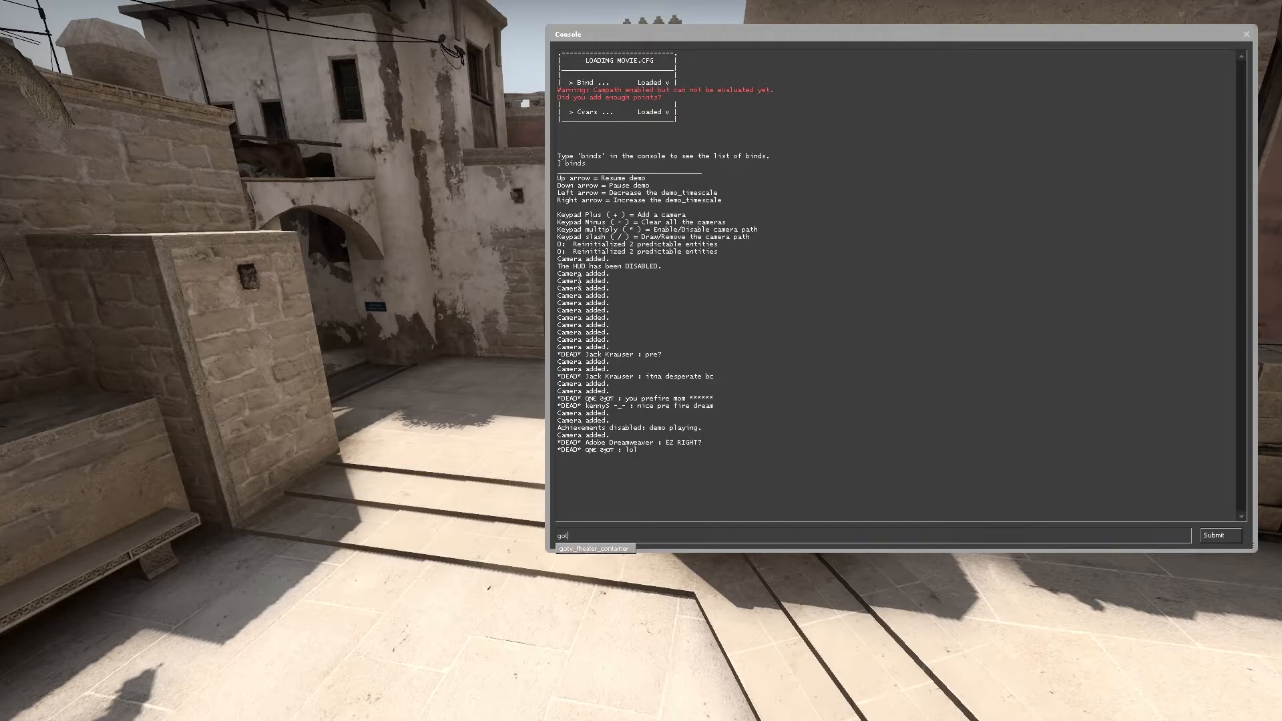
pyautogui.write('demo_')
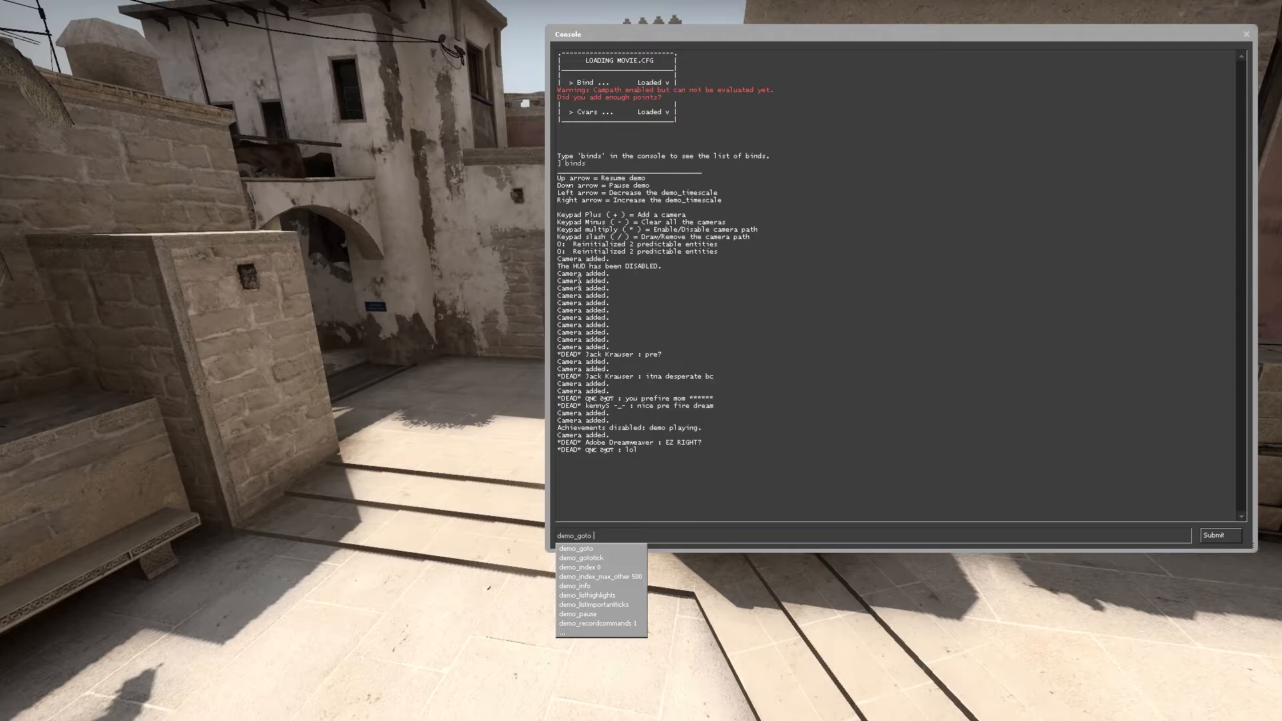
pyautogui.write('demo_gototick 112414')
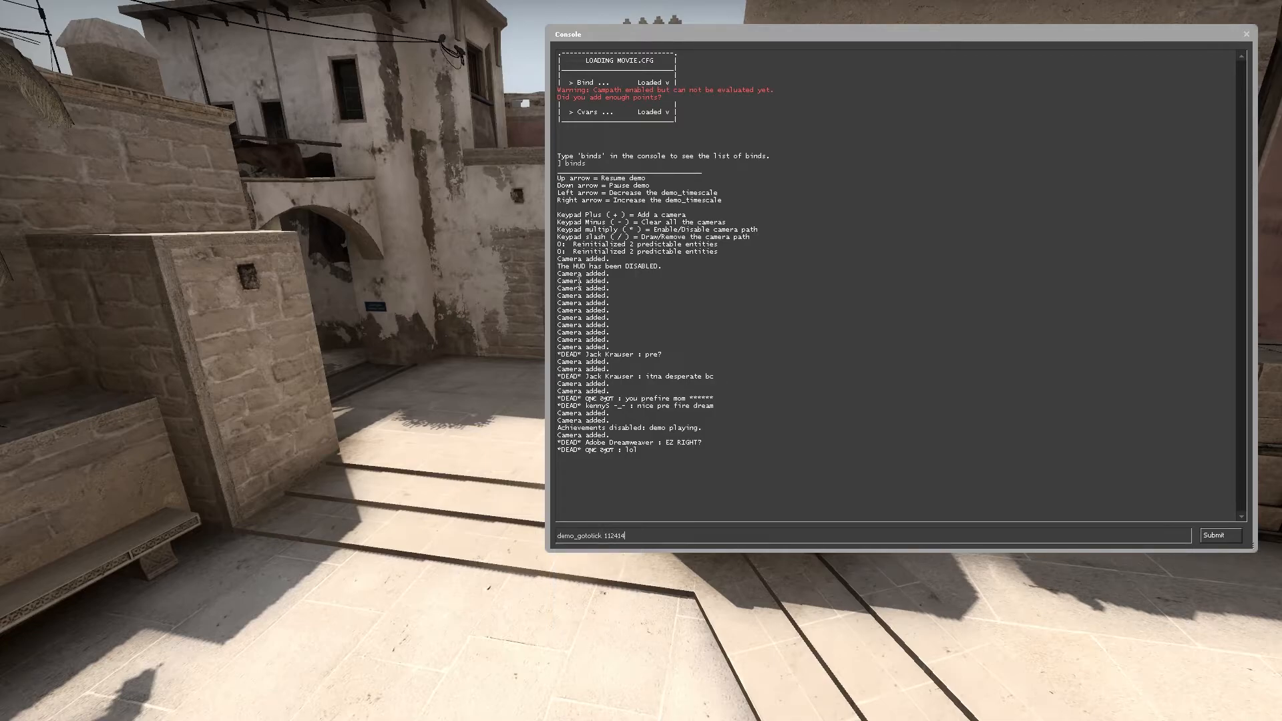
pyautogui.press('enter')
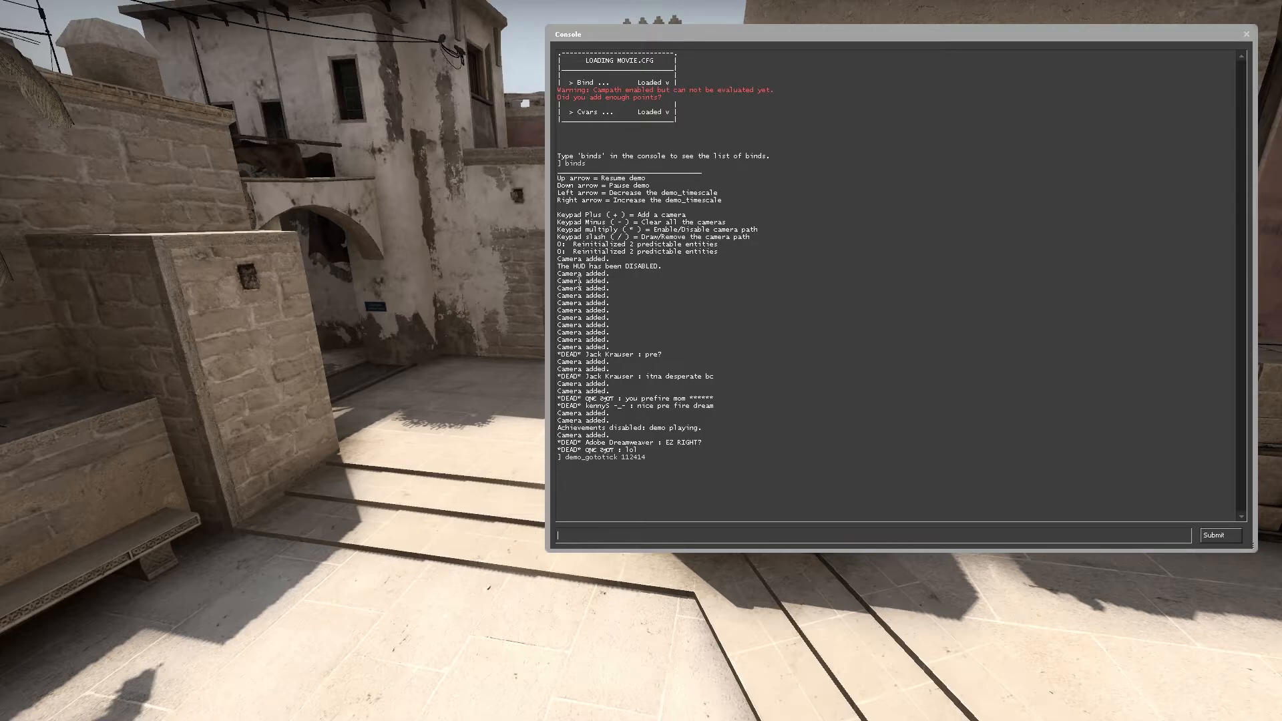